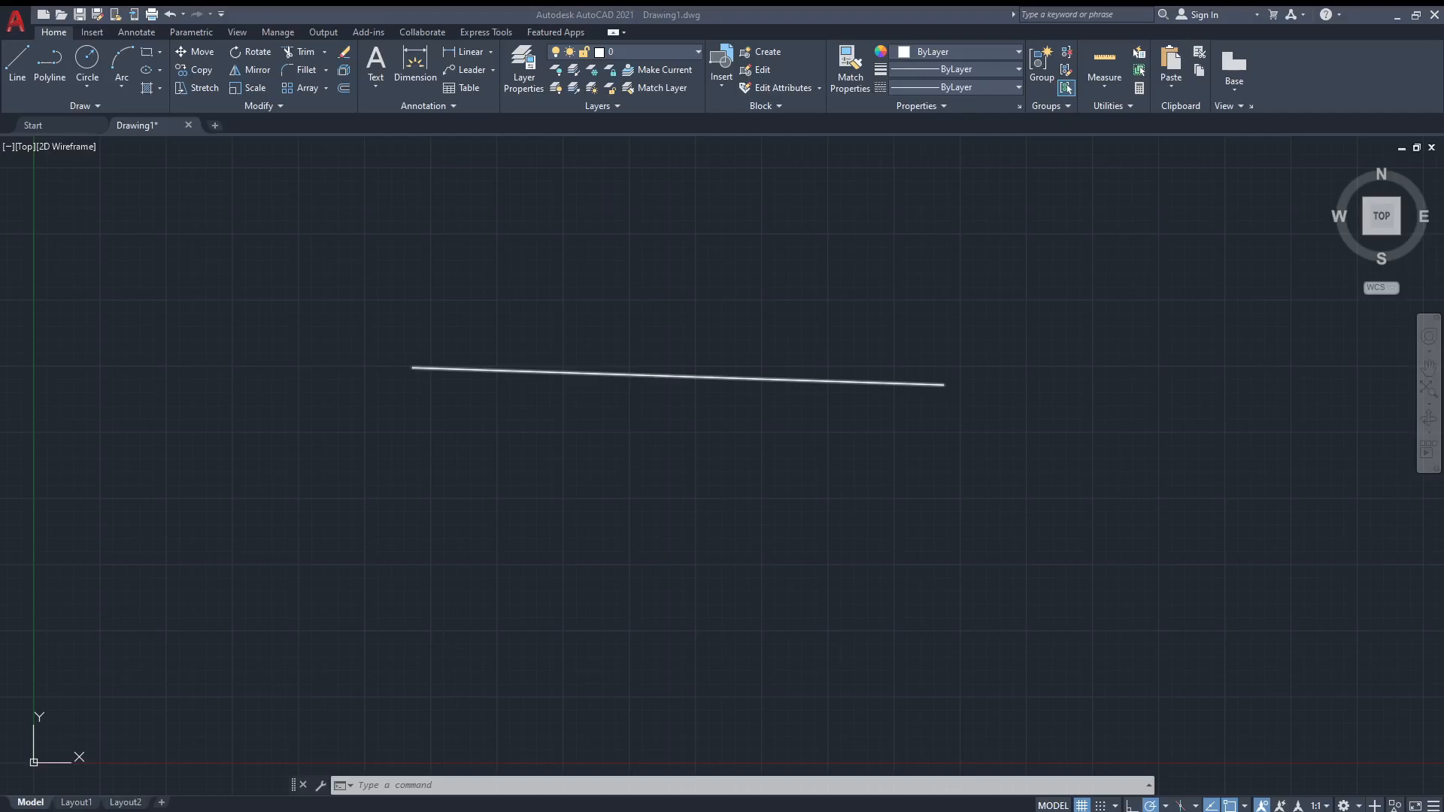
pyautogui.moveTo(338, 138)
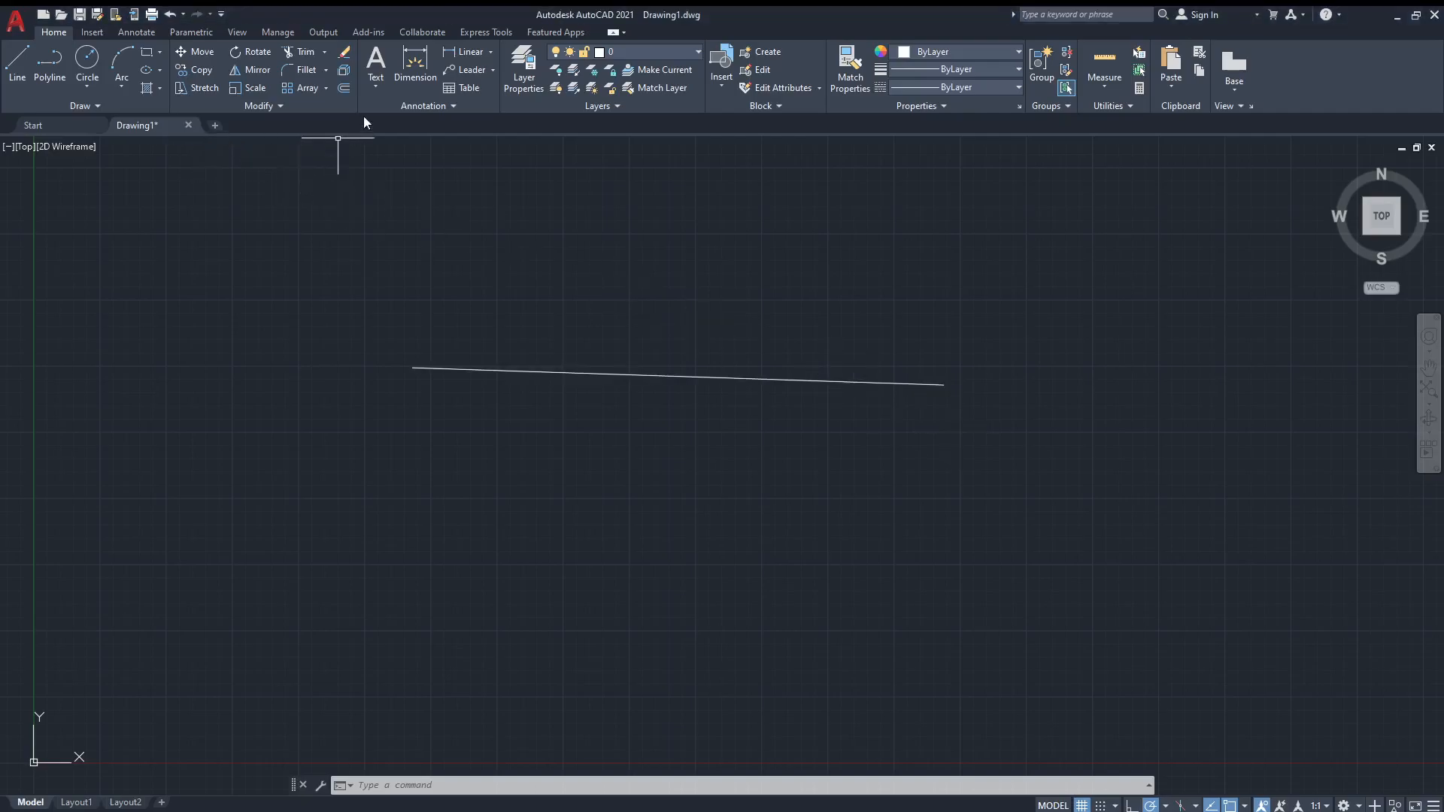
pyautogui.moveTo(109, 150)
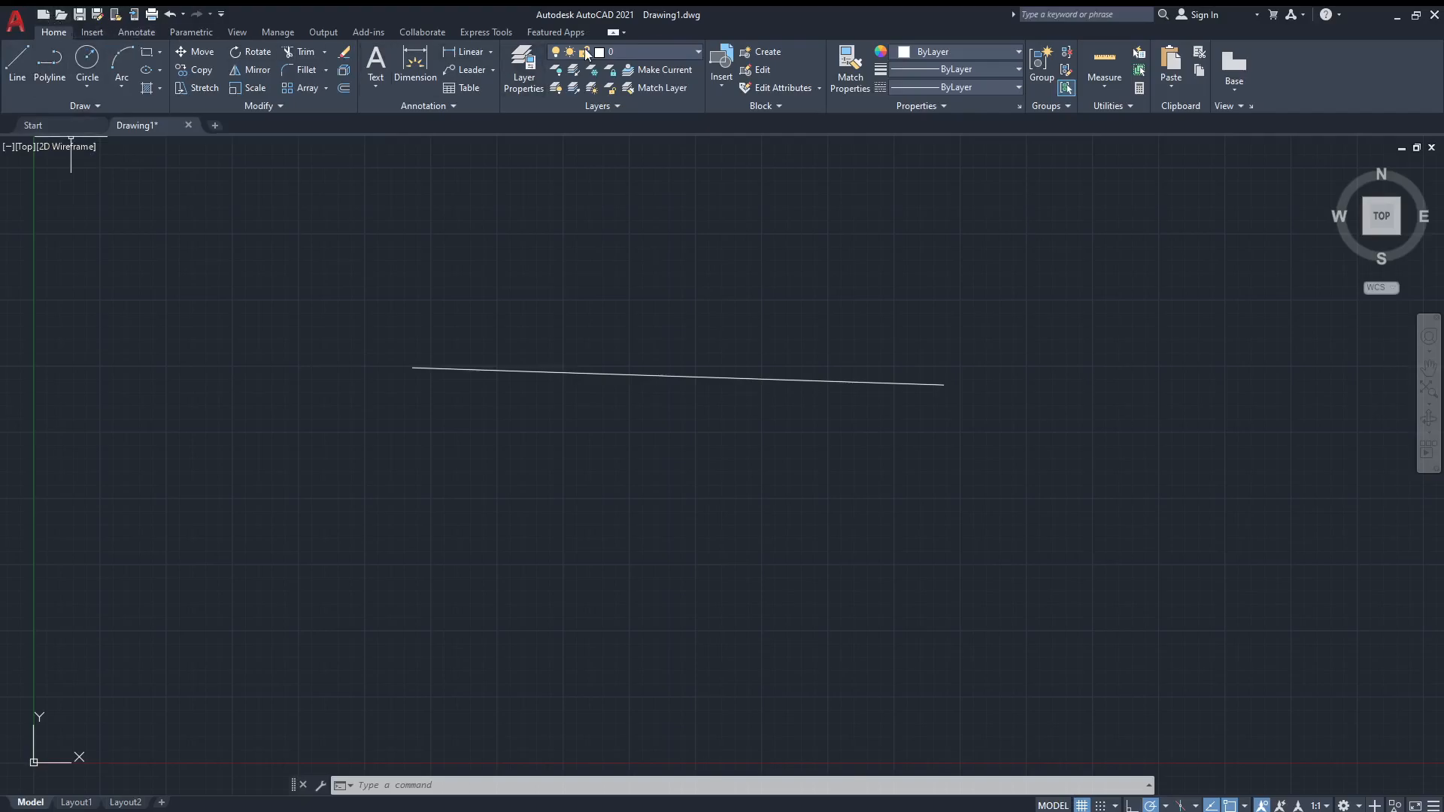
pyautogui.moveTo(214, 198)
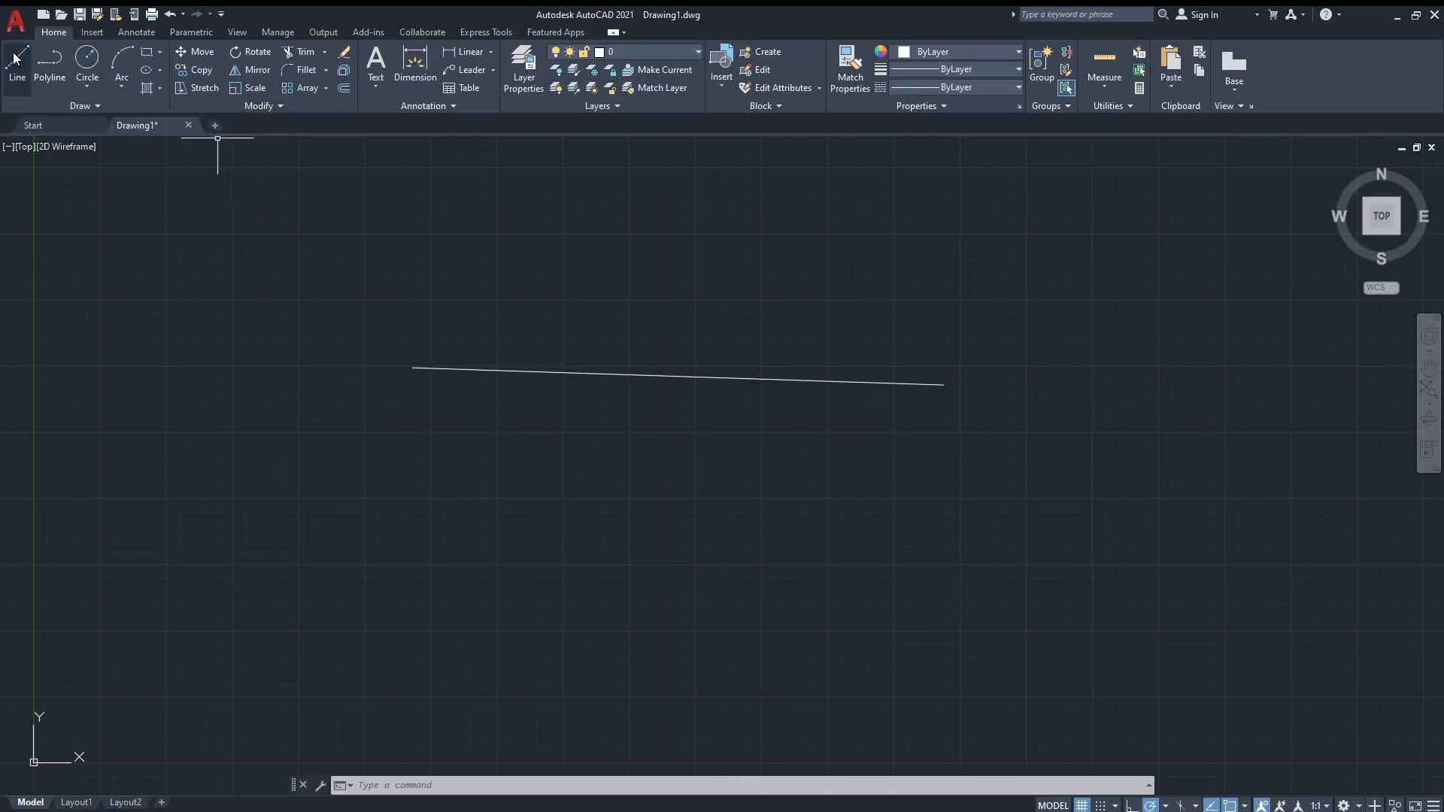
# Draw connected line segments from the slanted line's ends to close a seven-sided bow-tie outline
pyautogui.click(17, 58)
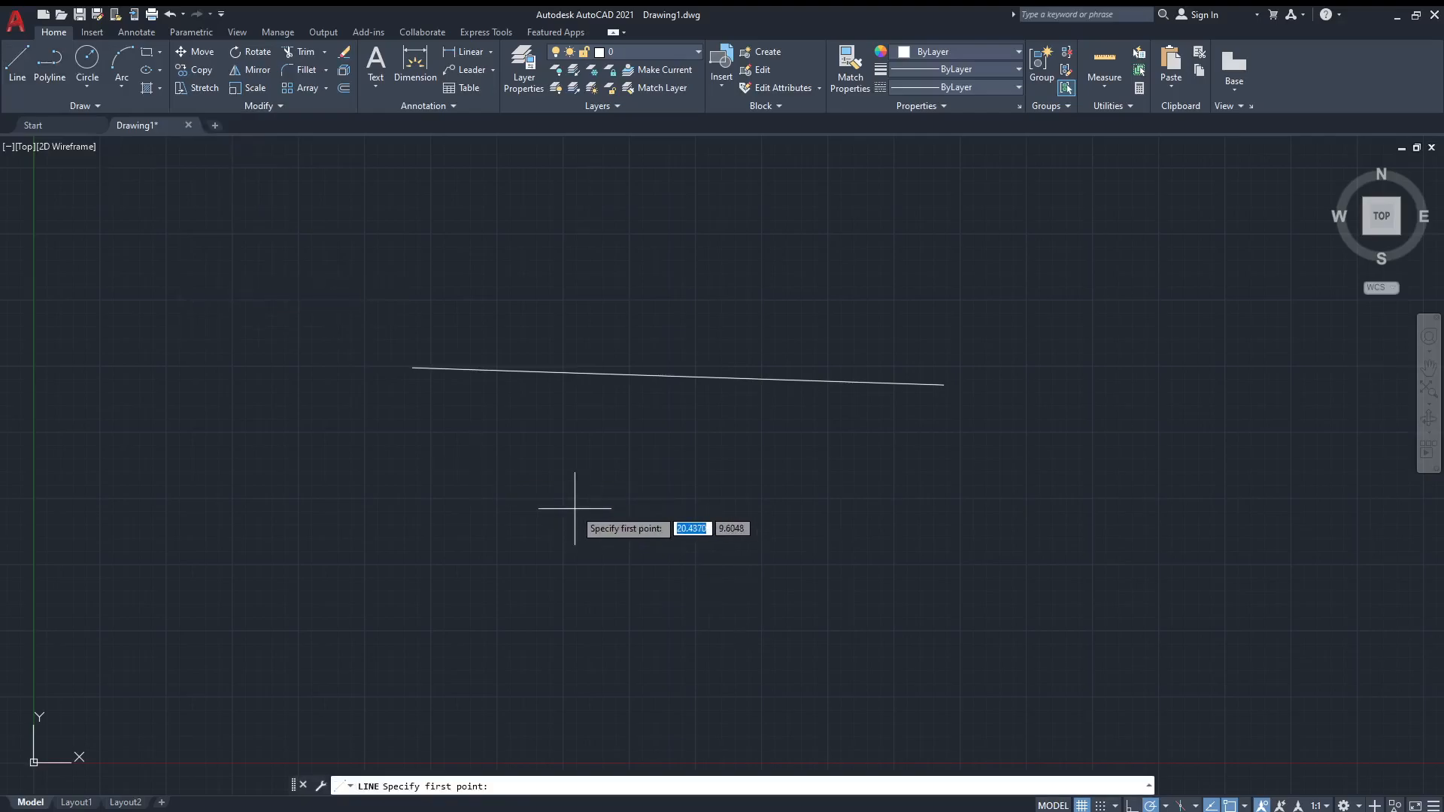
pyautogui.moveTo(531, 433)
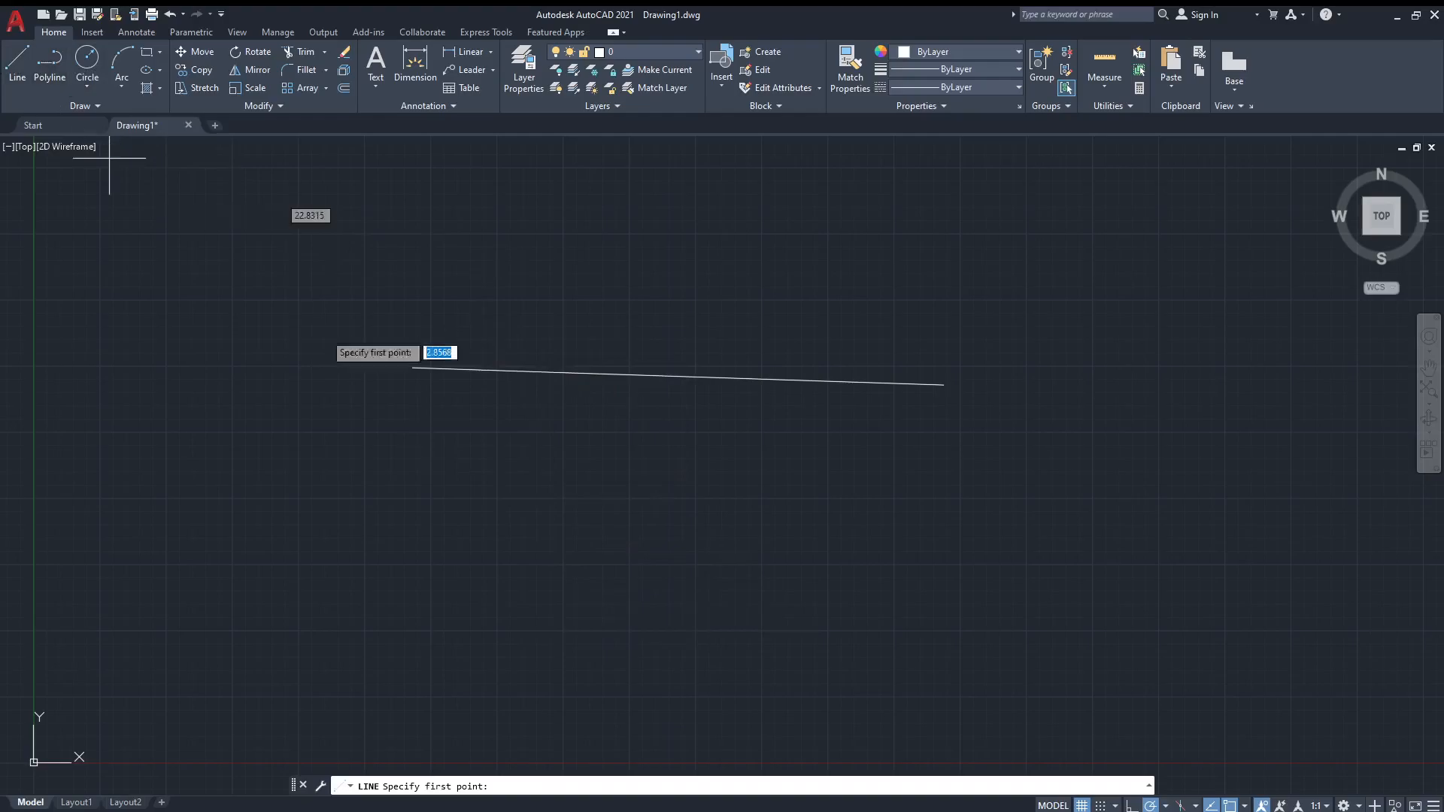
pyautogui.click(945, 274)
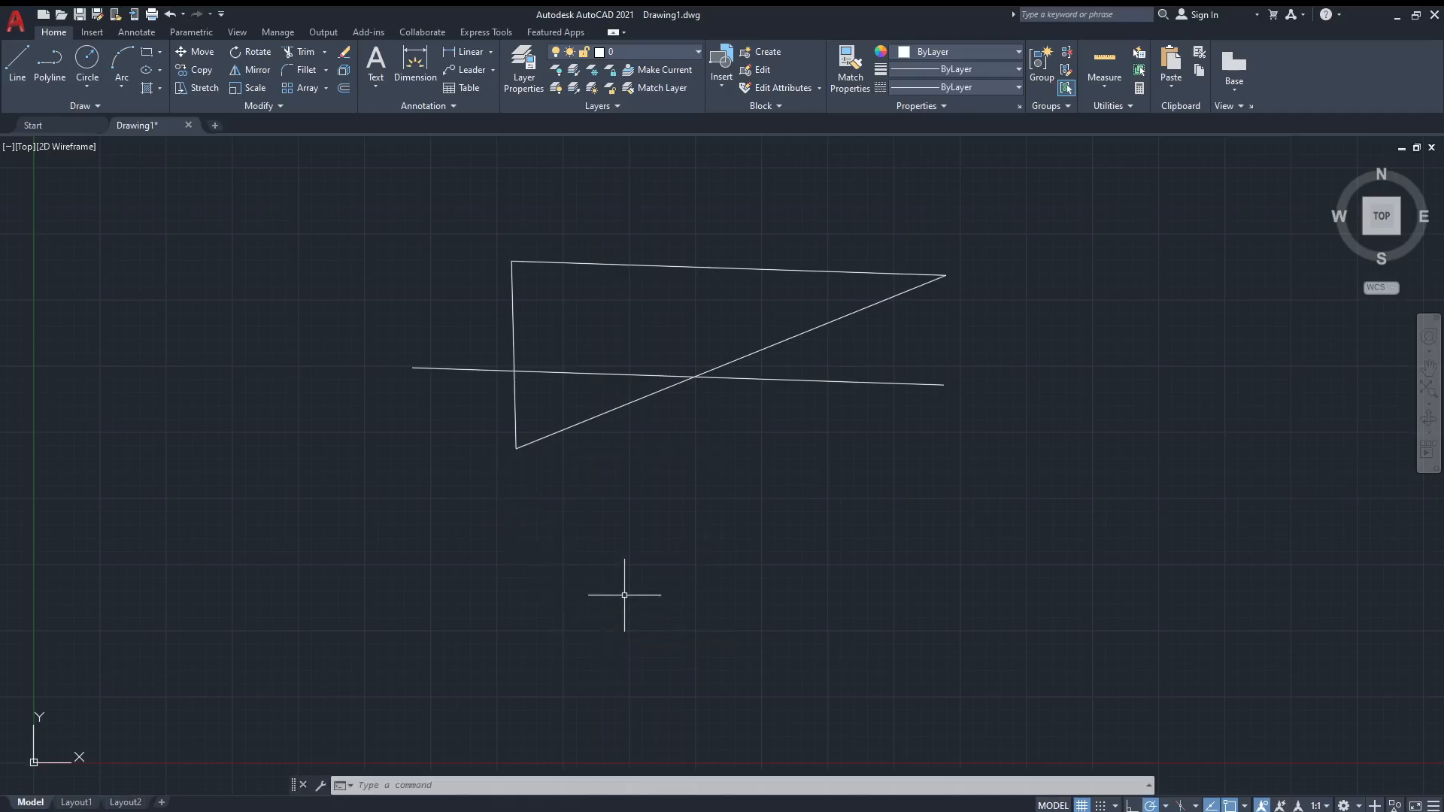
pyautogui.moveTo(608, 591)
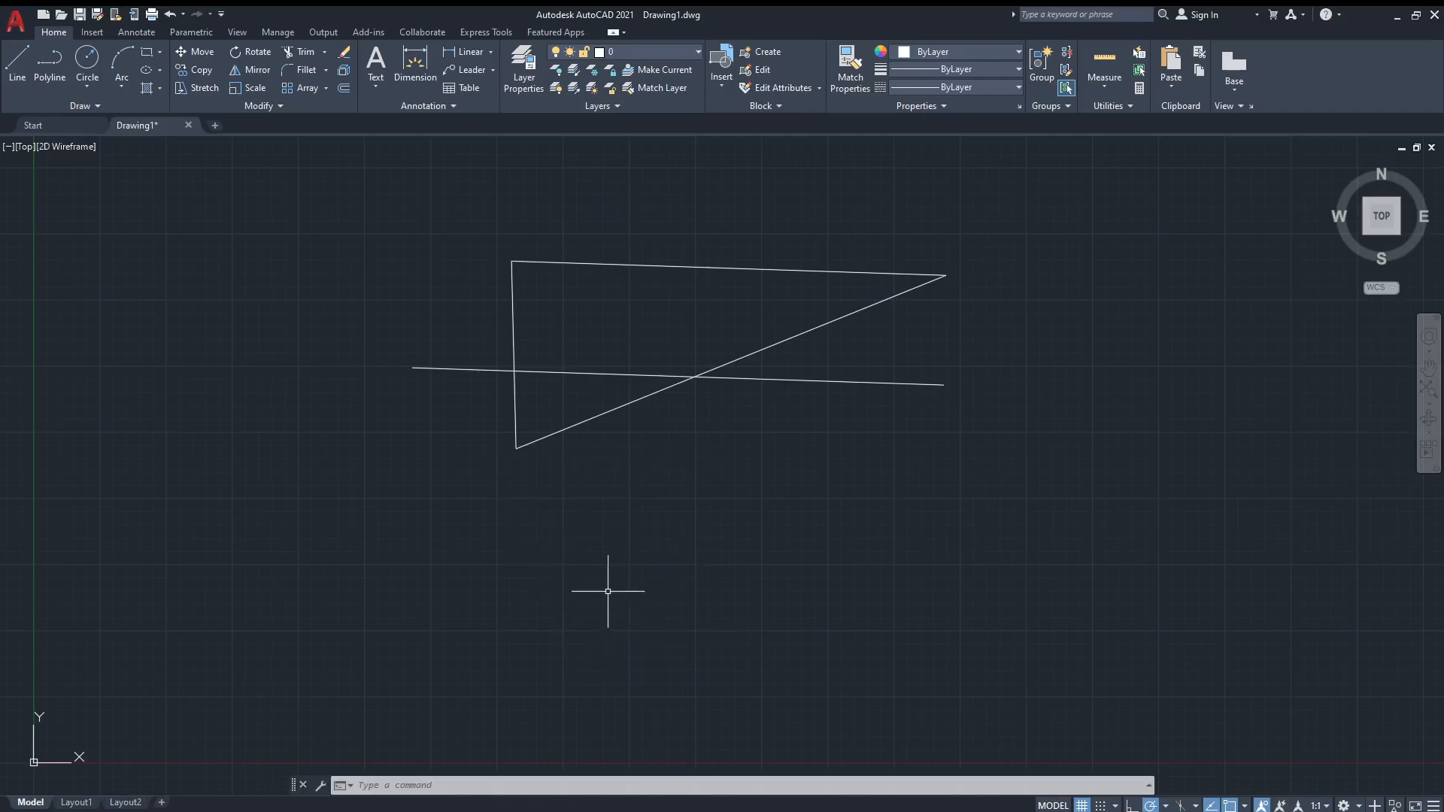
pyautogui.moveTo(576, 647)
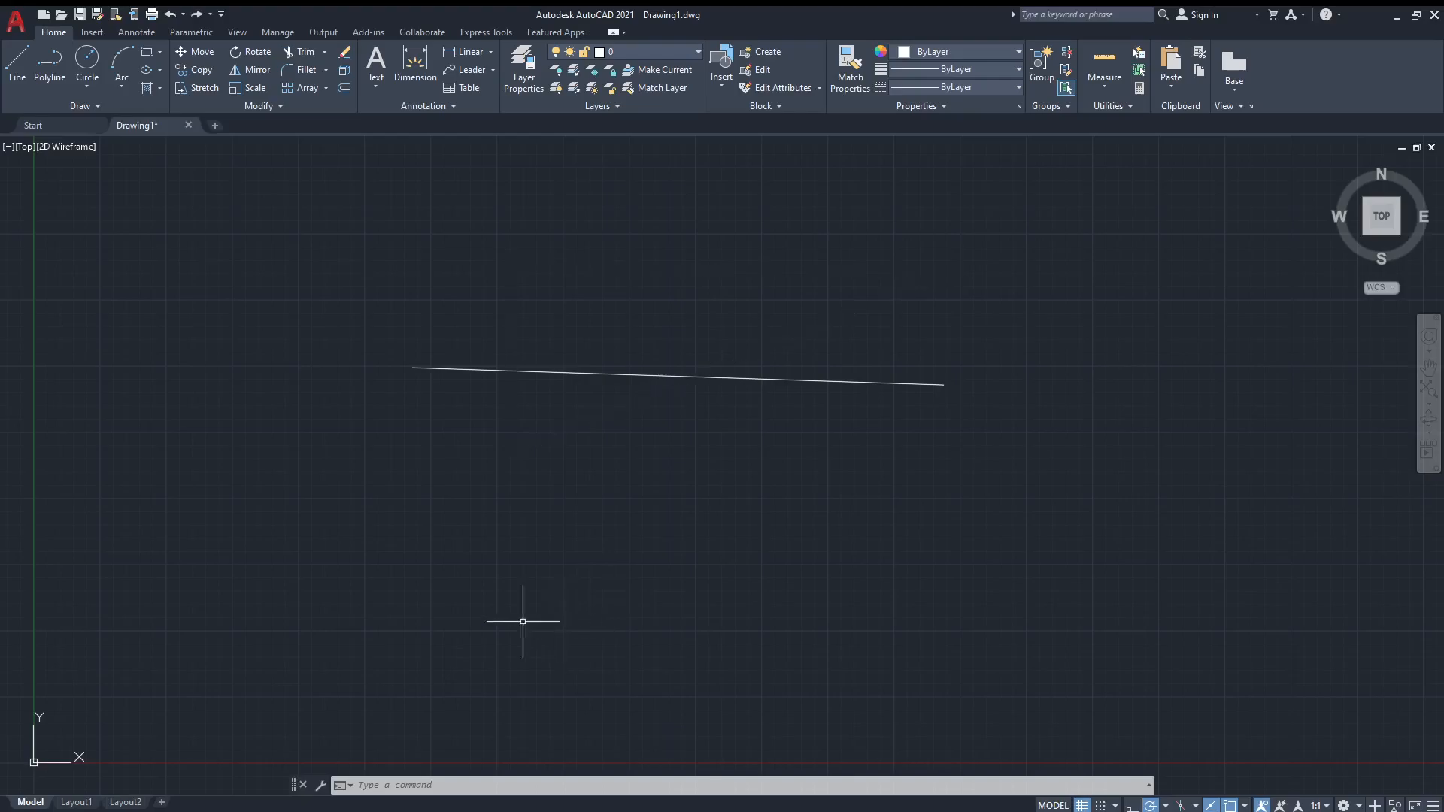
pyautogui.moveTo(71, 537)
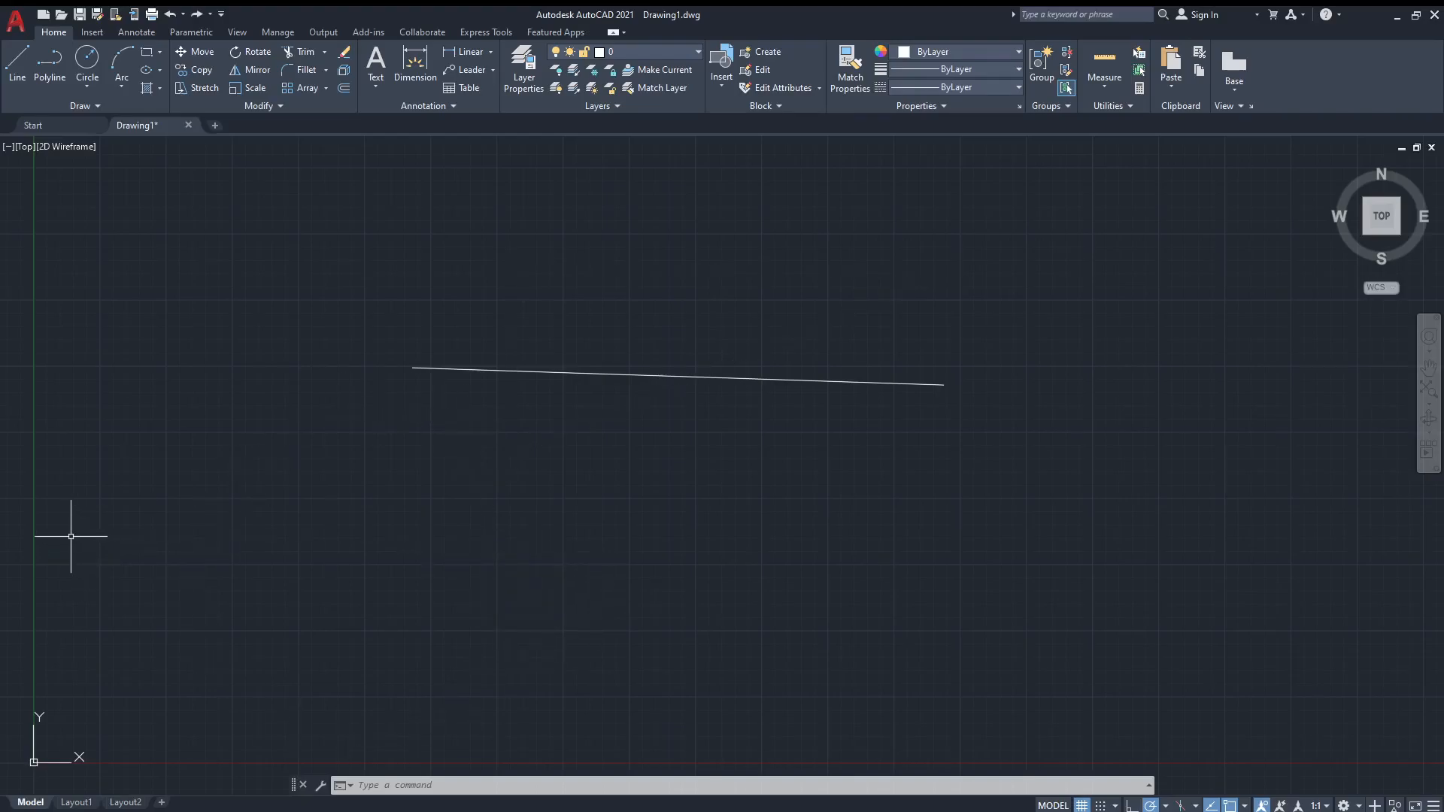
pyautogui.moveTo(496, 581)
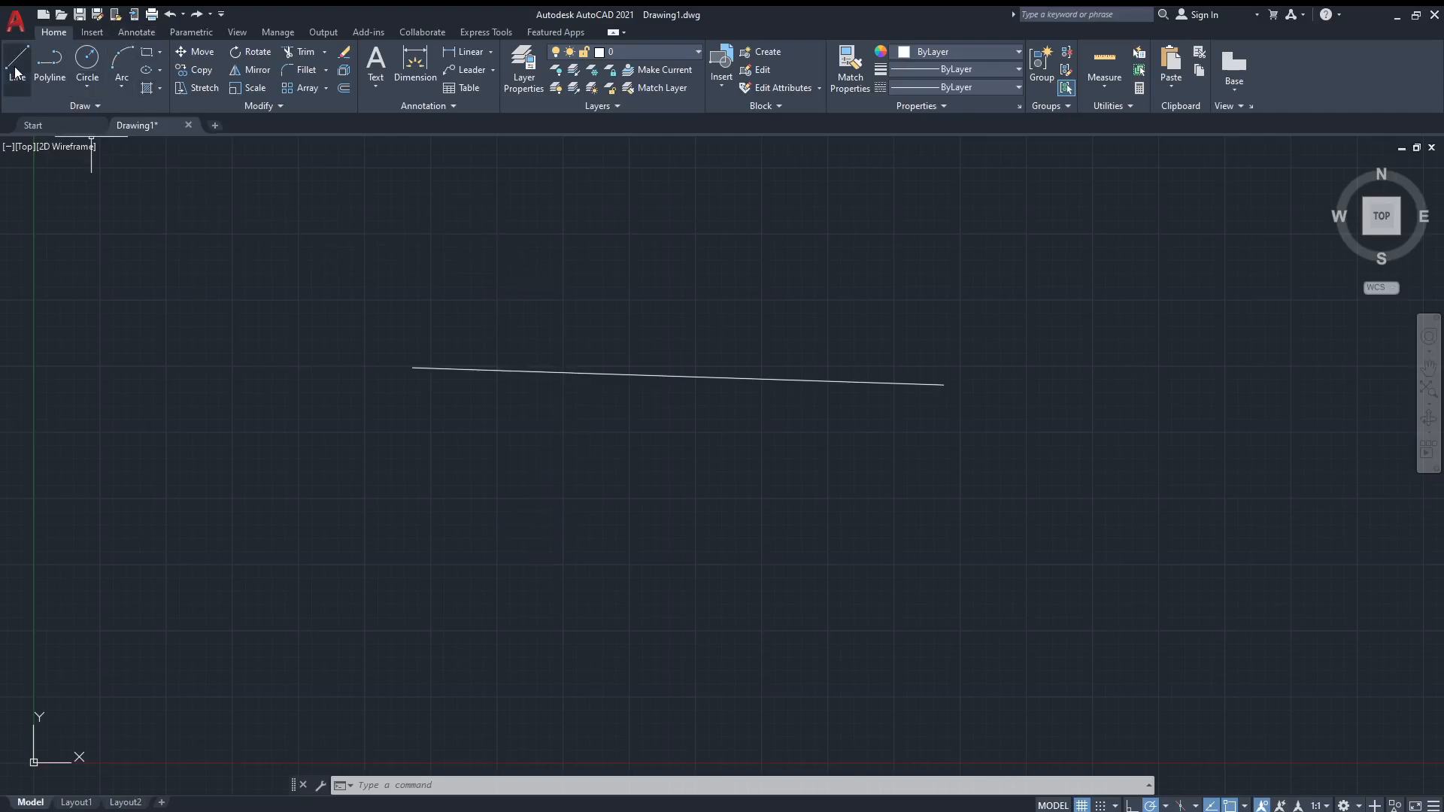
pyautogui.click(15, 58)
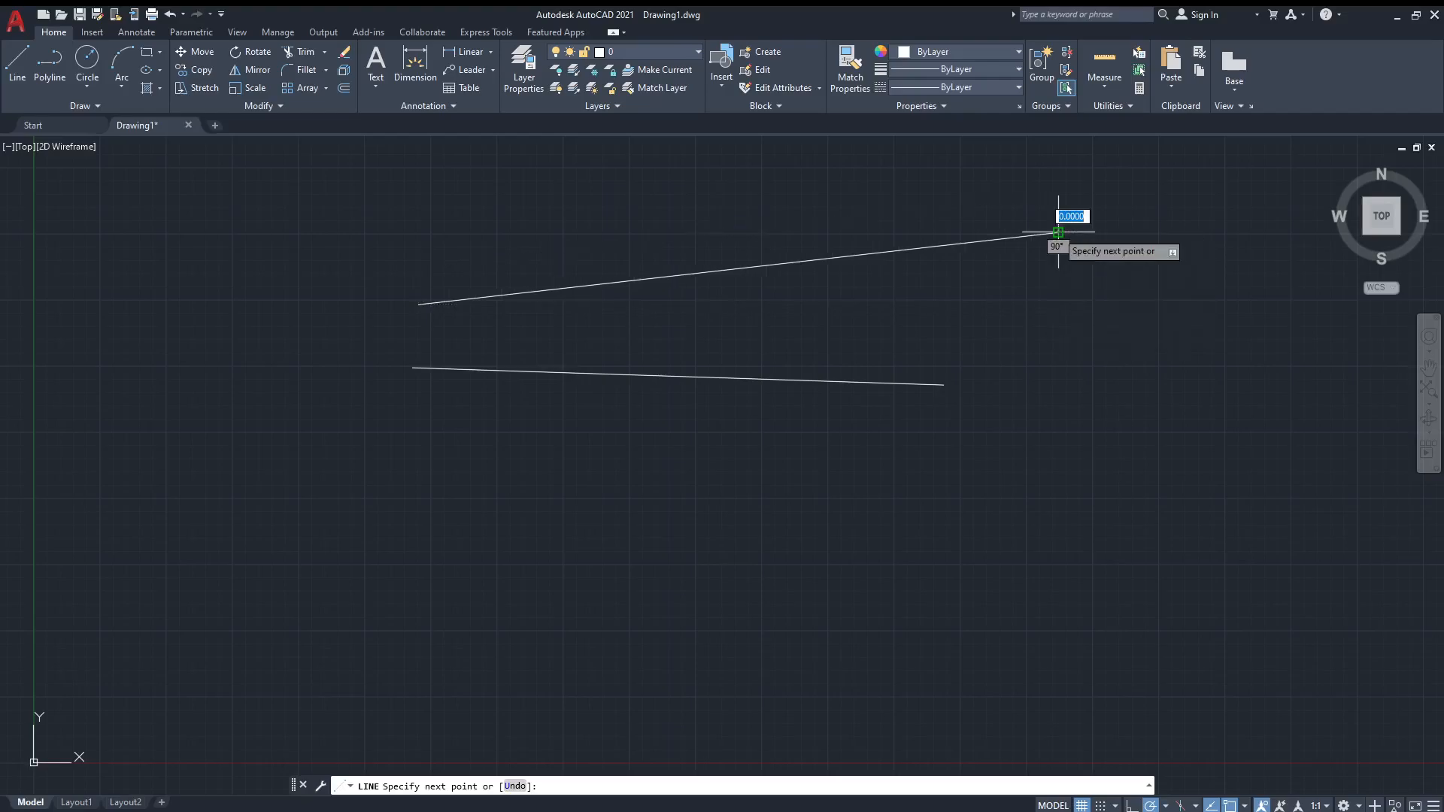
pyautogui.moveTo(1045, 483)
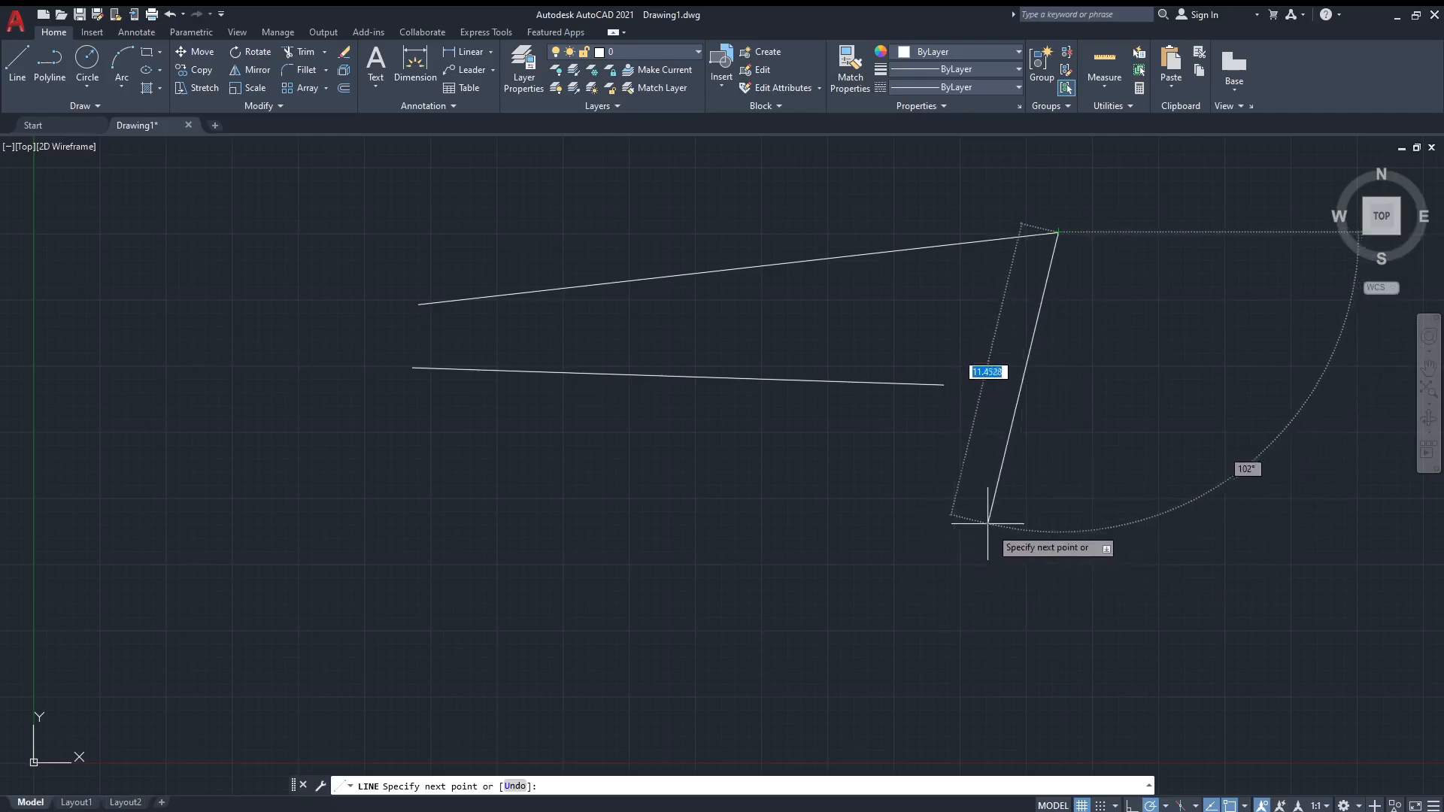
pyautogui.moveTo(980, 498)
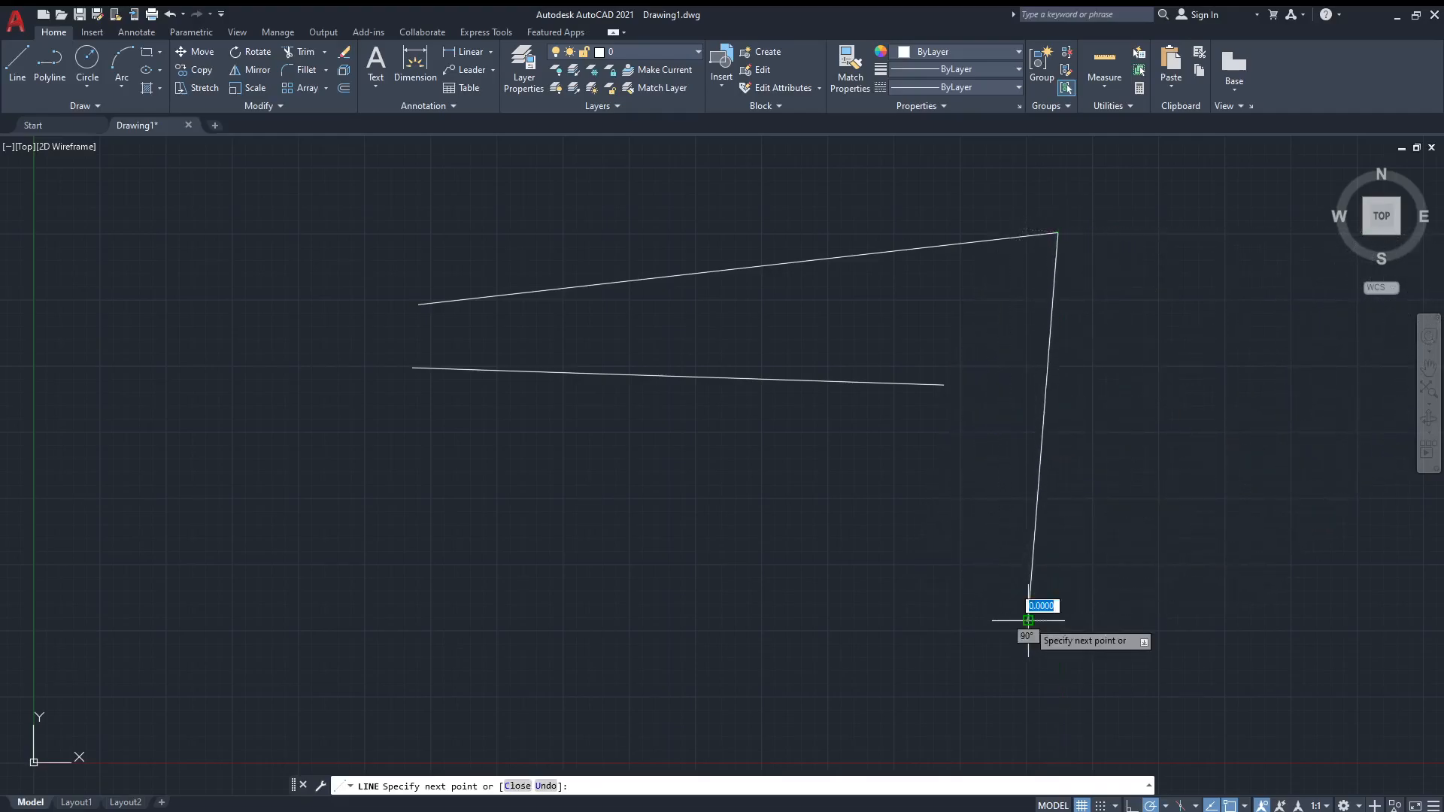
pyautogui.click(1028, 638)
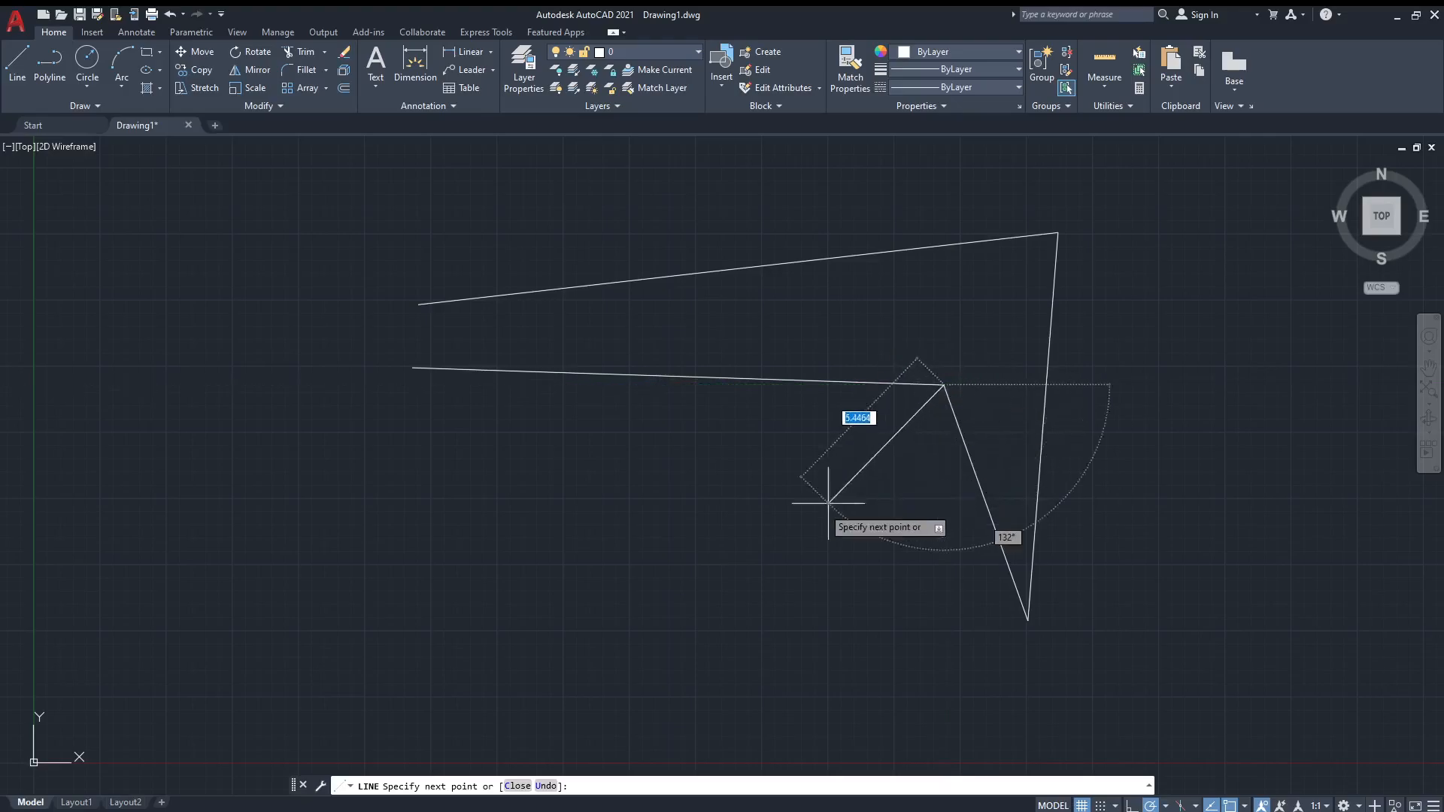
pyautogui.moveTo(653, 472)
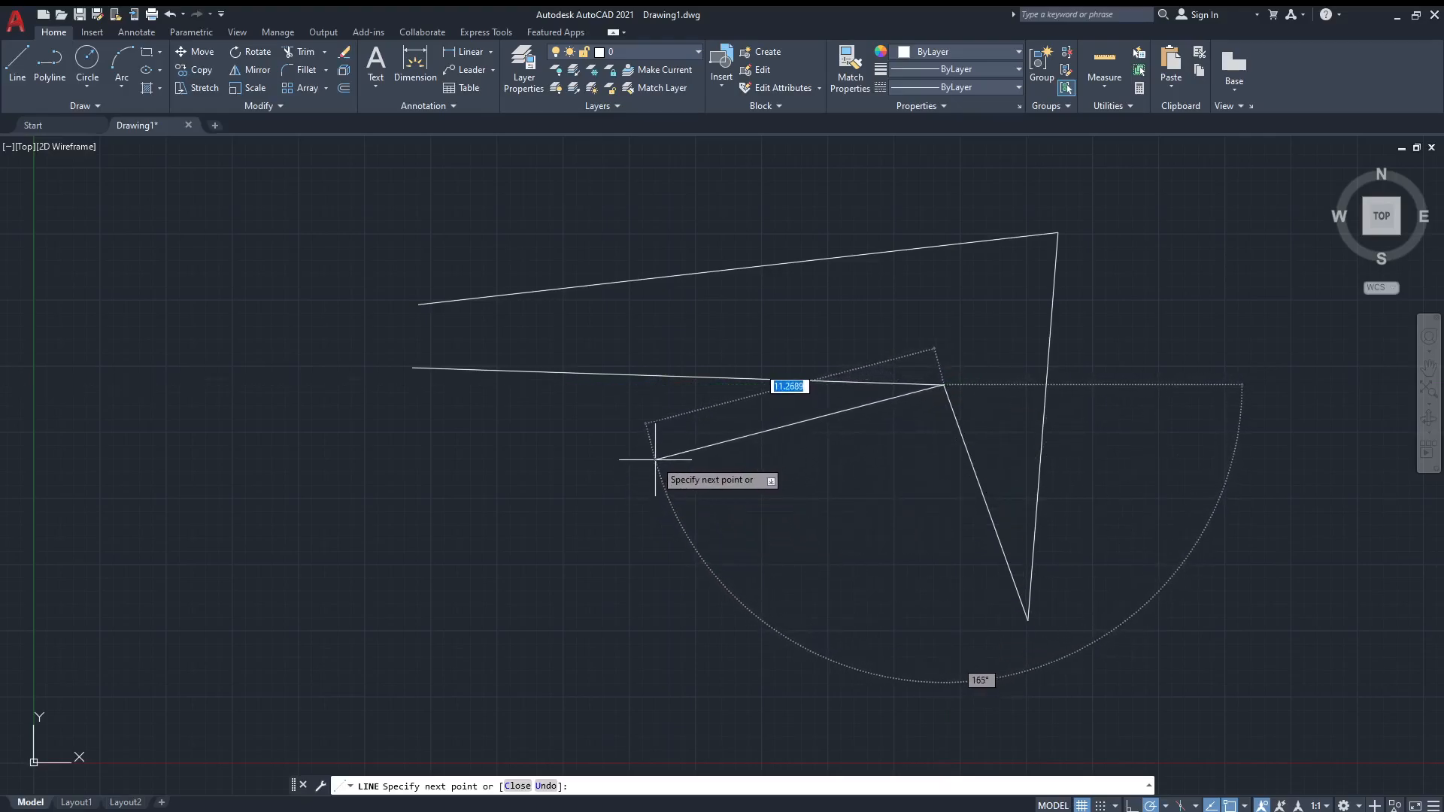
pyautogui.moveTo(696, 522)
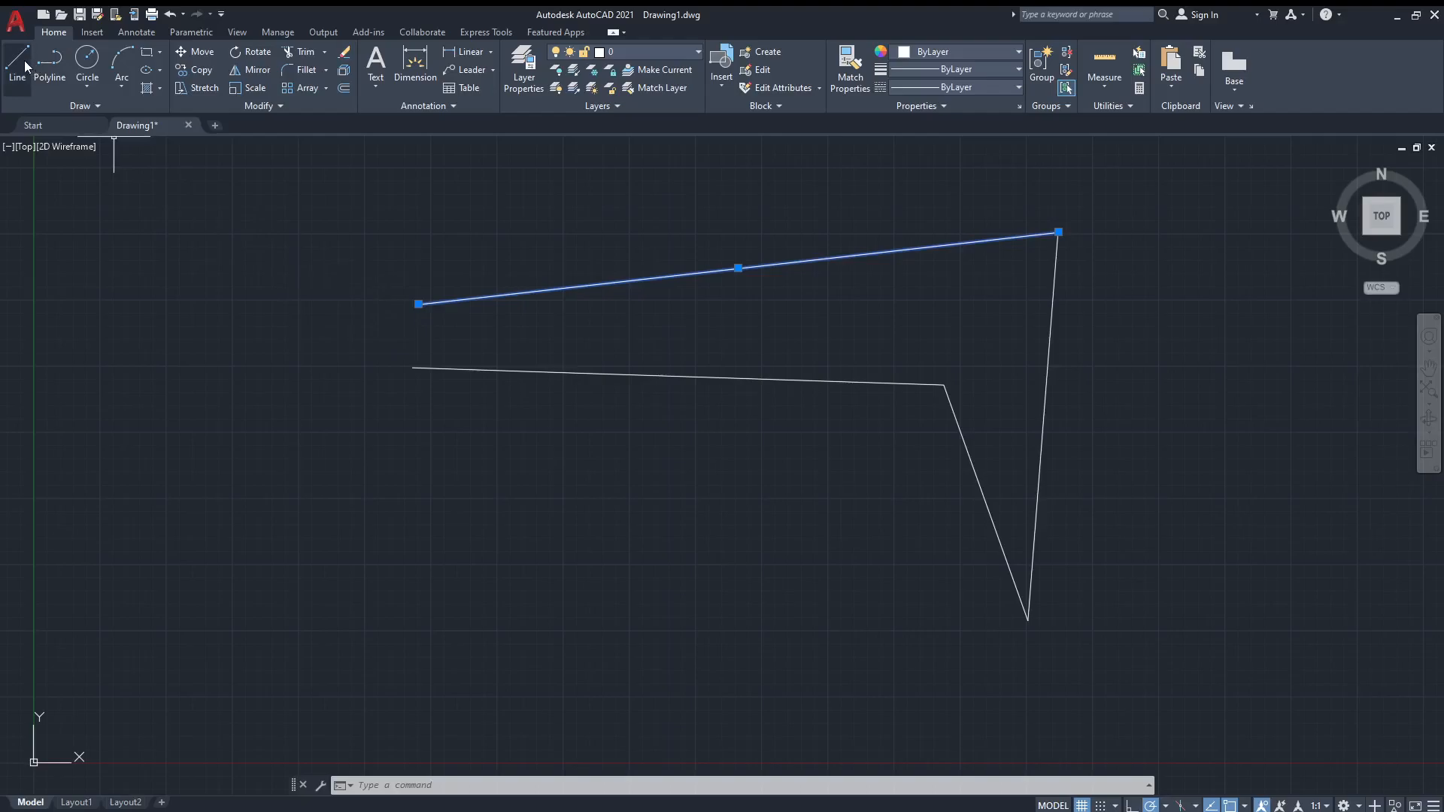
pyautogui.click(17, 64)
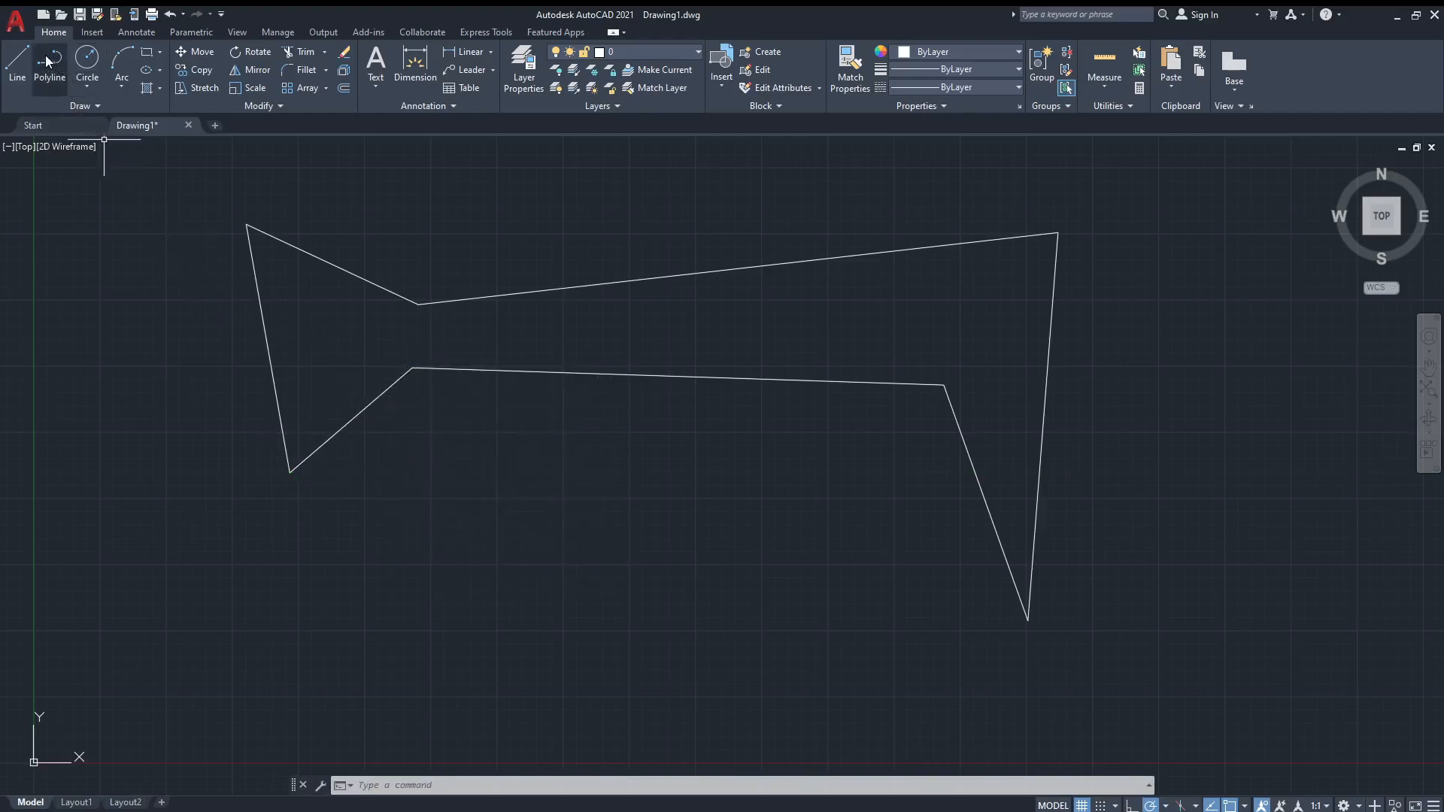
# Draw an open three-segment bracket polyline below the bow-tie outline
pyautogui.click(15, 64)
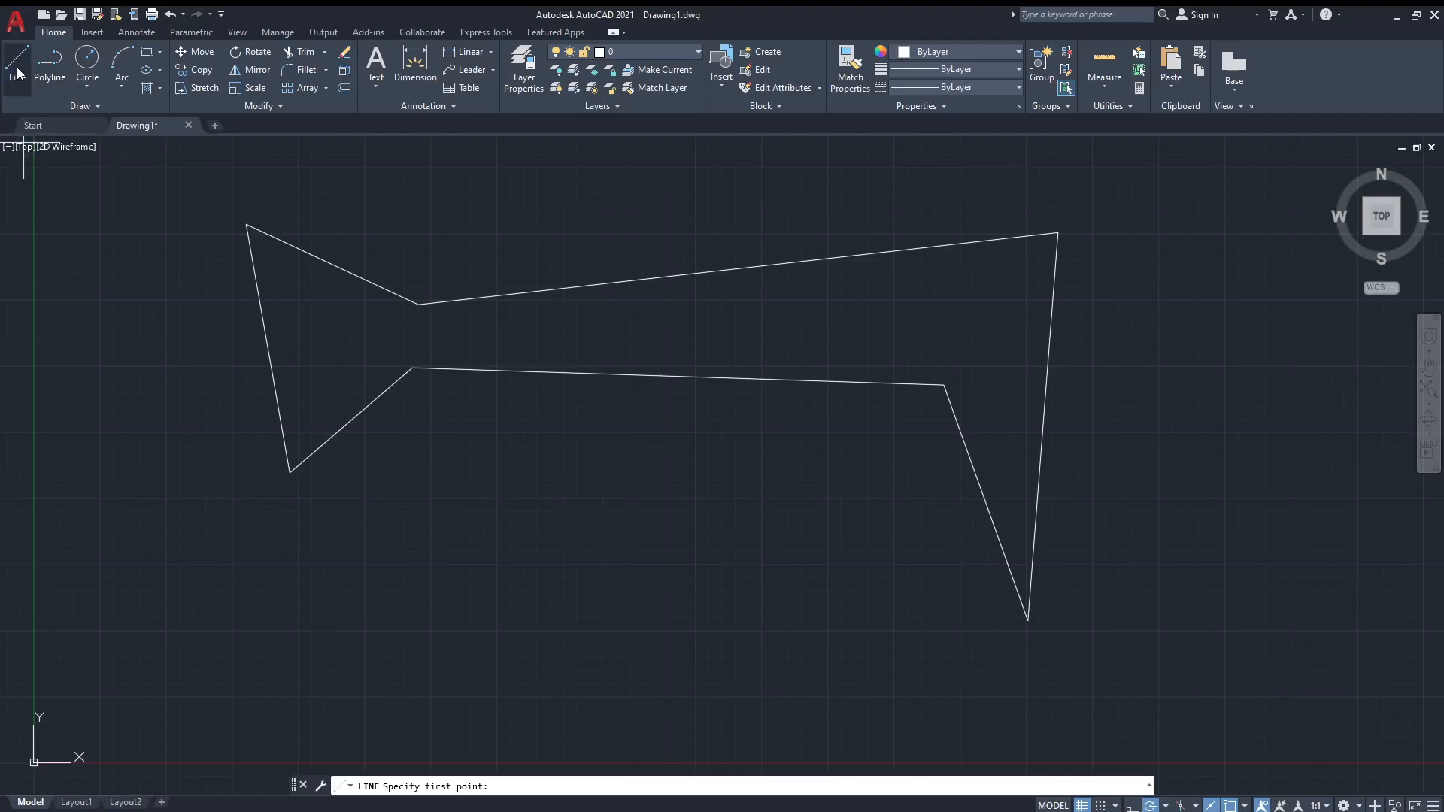
pyautogui.moveTo(47, 78)
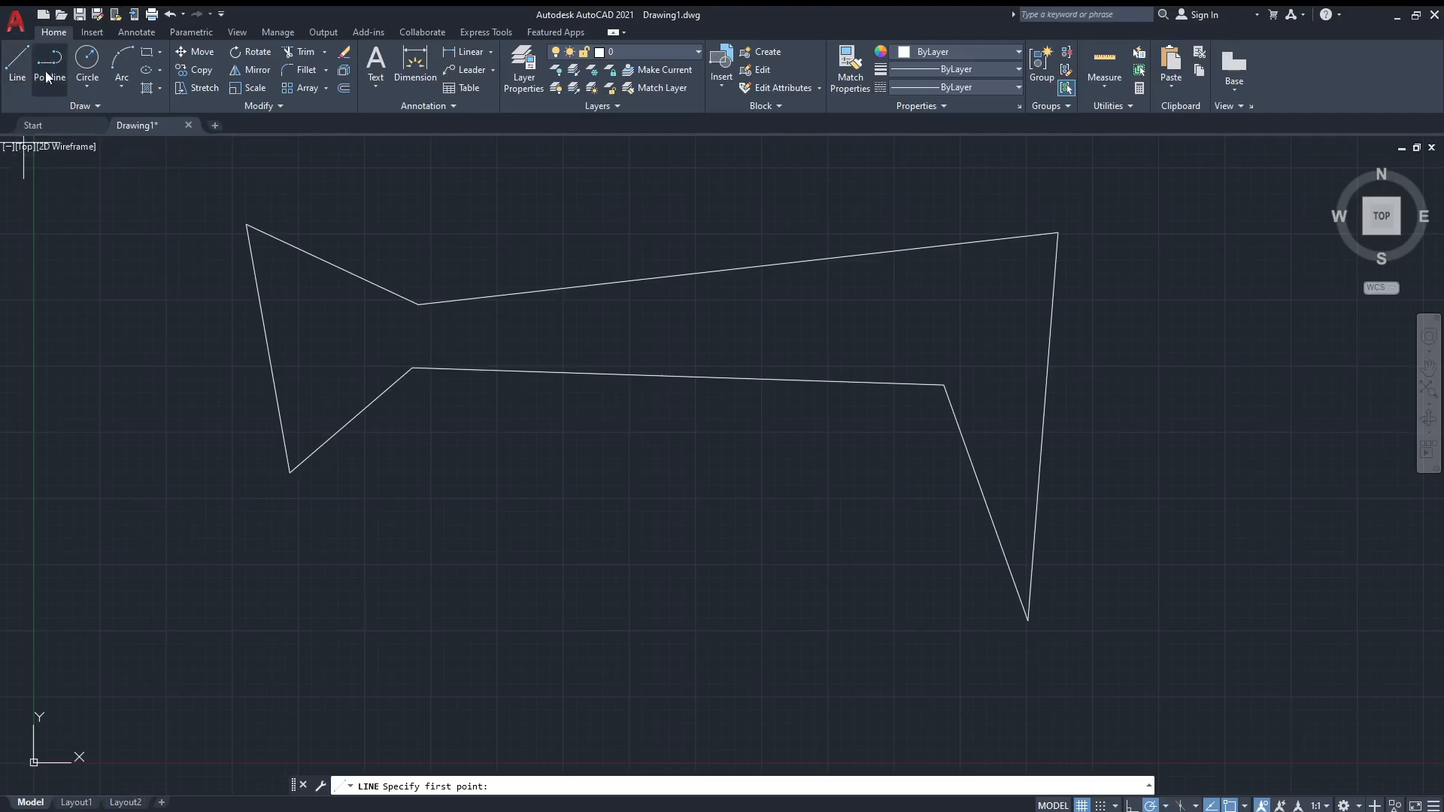
pyautogui.click(49, 59)
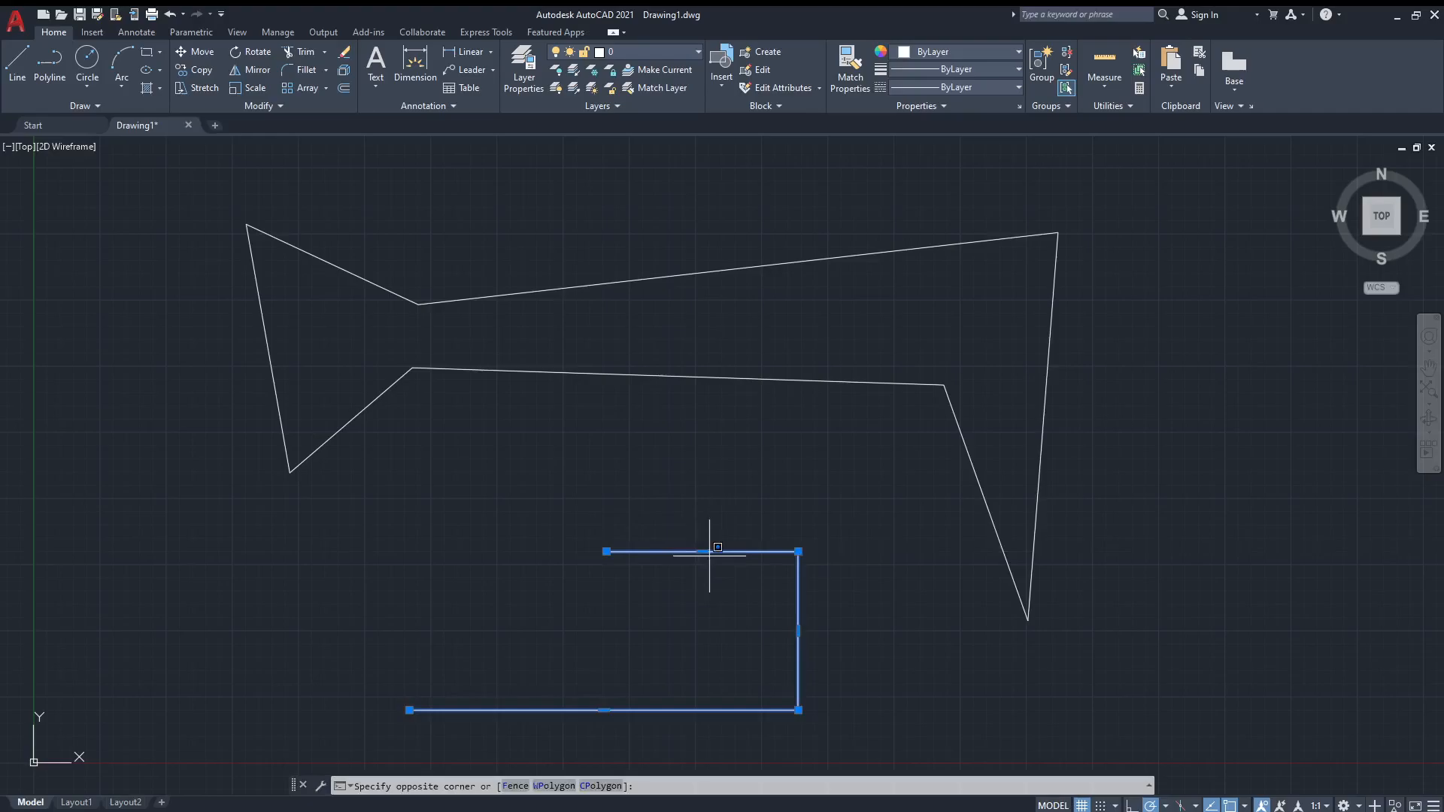
pyautogui.moveTo(704, 541)
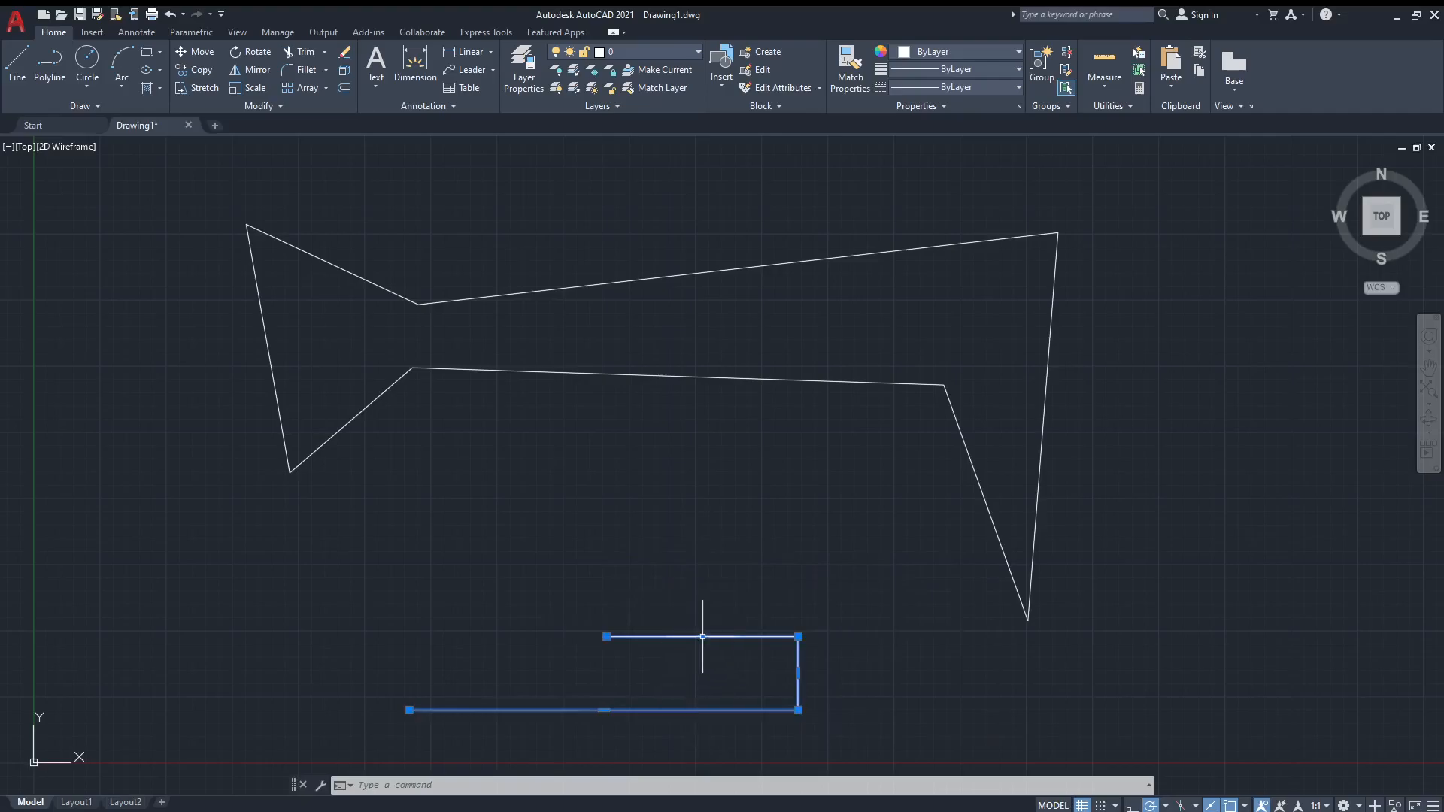
# Move the outline's lower edge and the bracket's top segment further down
pyautogui.moveTo(701, 636); pyautogui.dragTo(702, 520)
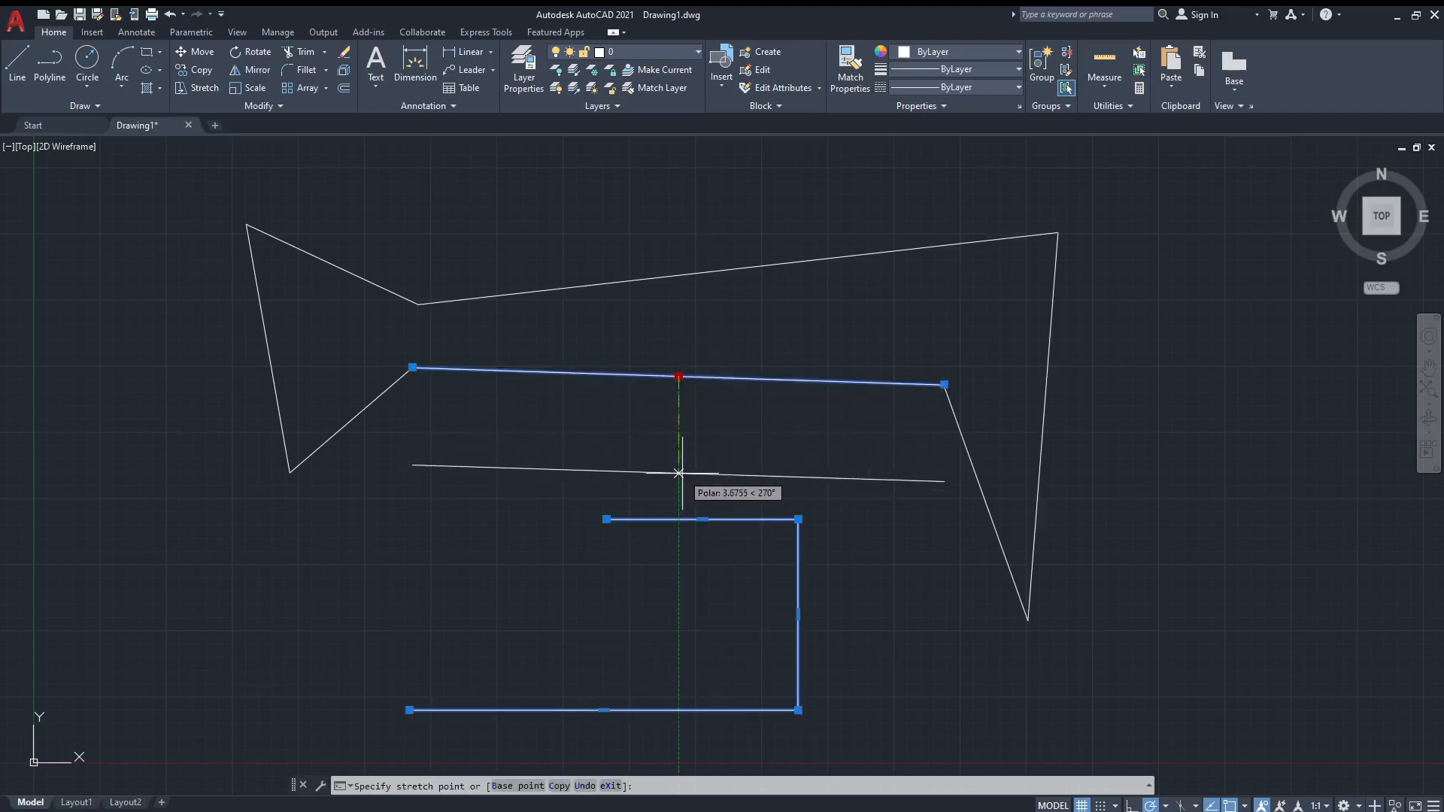
pyautogui.click(712, 524)
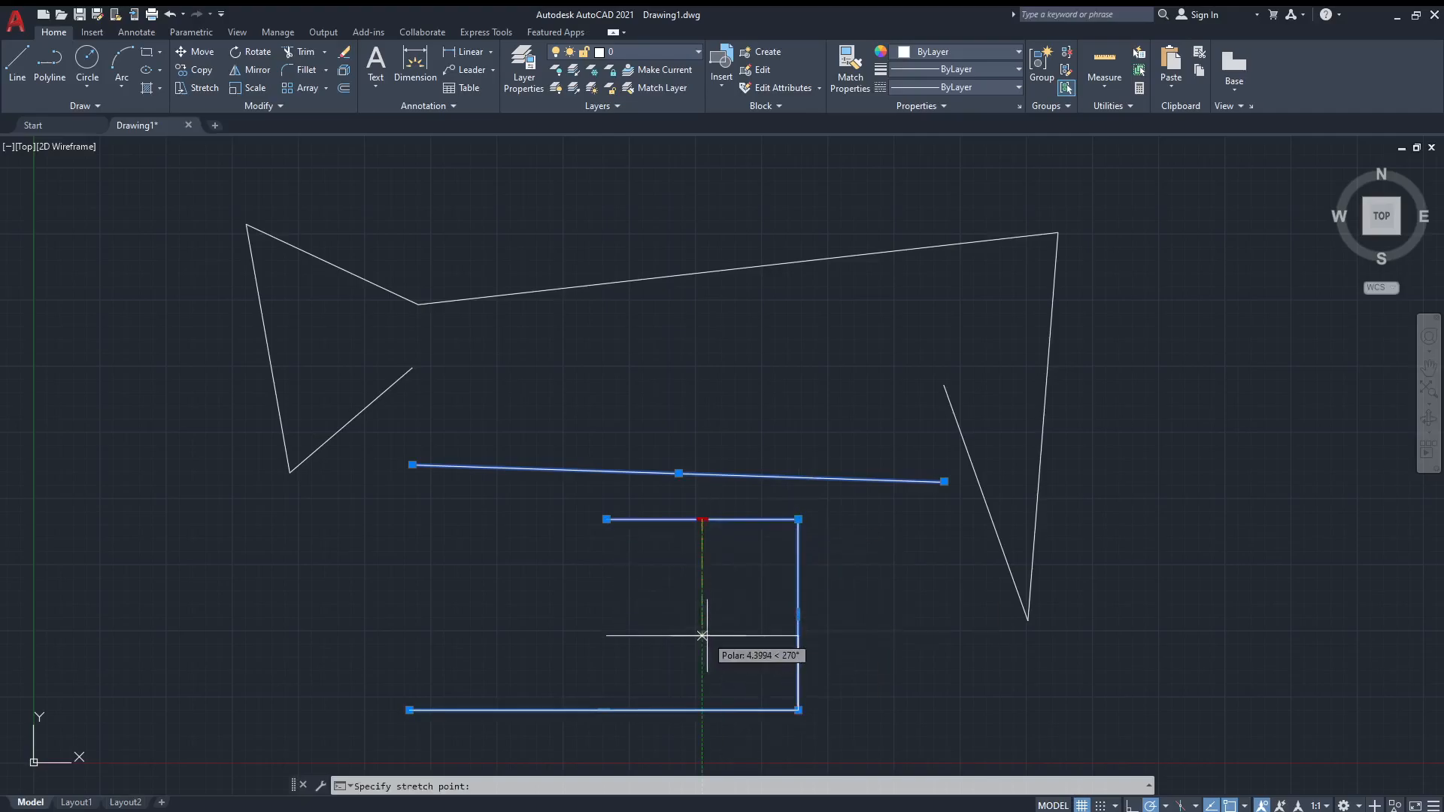
pyautogui.click(702, 633)
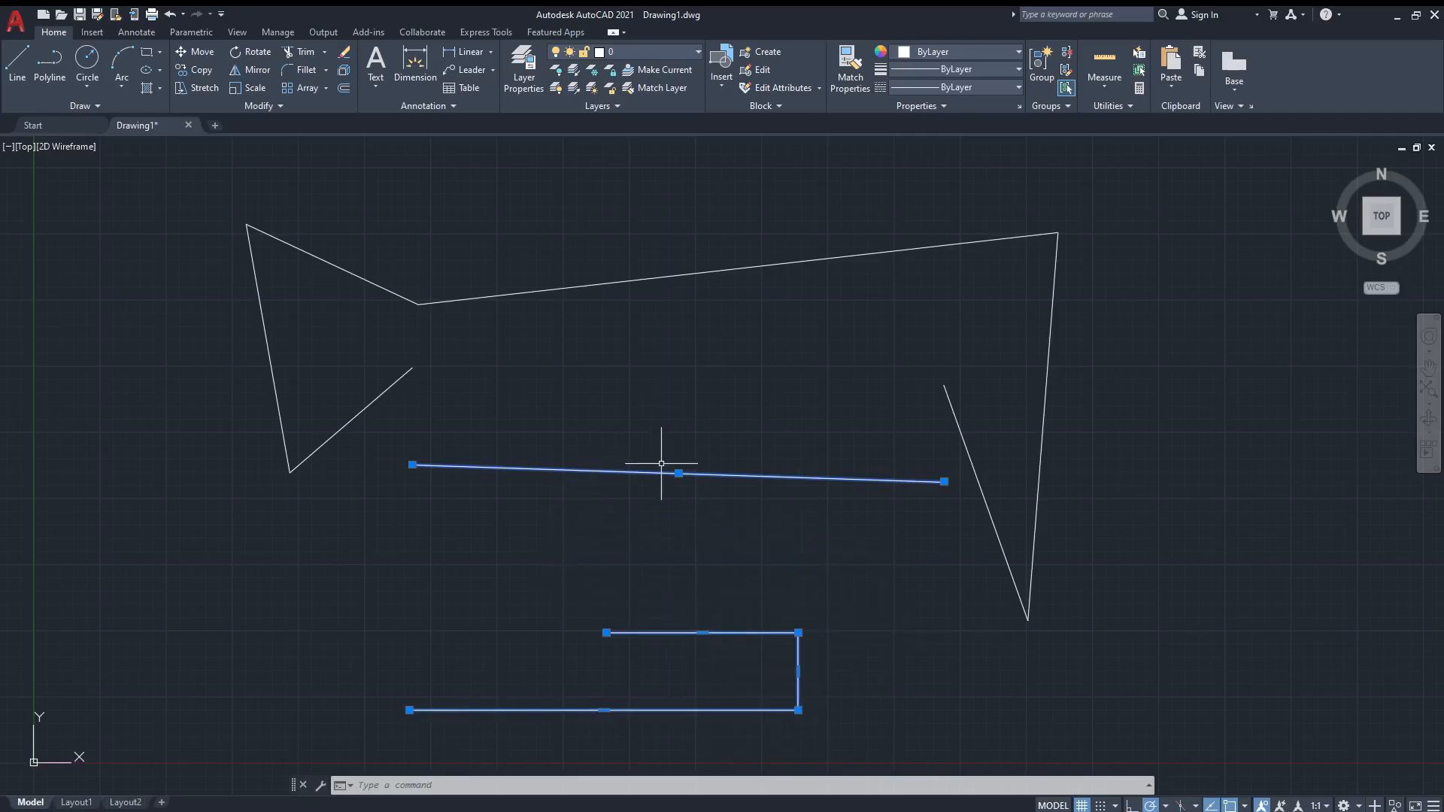
# Start a circle, pick its centre, then cancel it with Escape, leaving the drawing empty
pyautogui.click(87, 60)
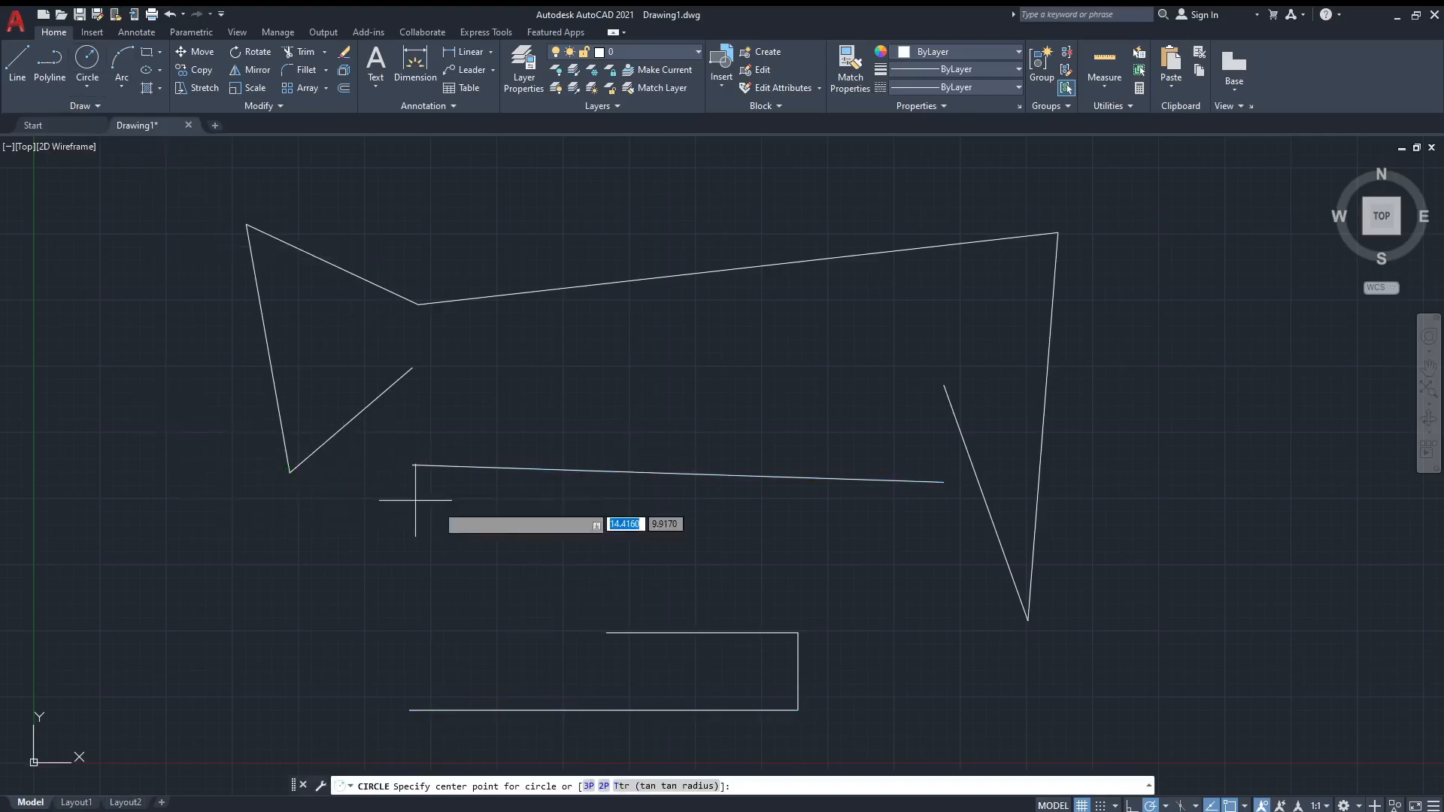
pyautogui.click(1174, 479)
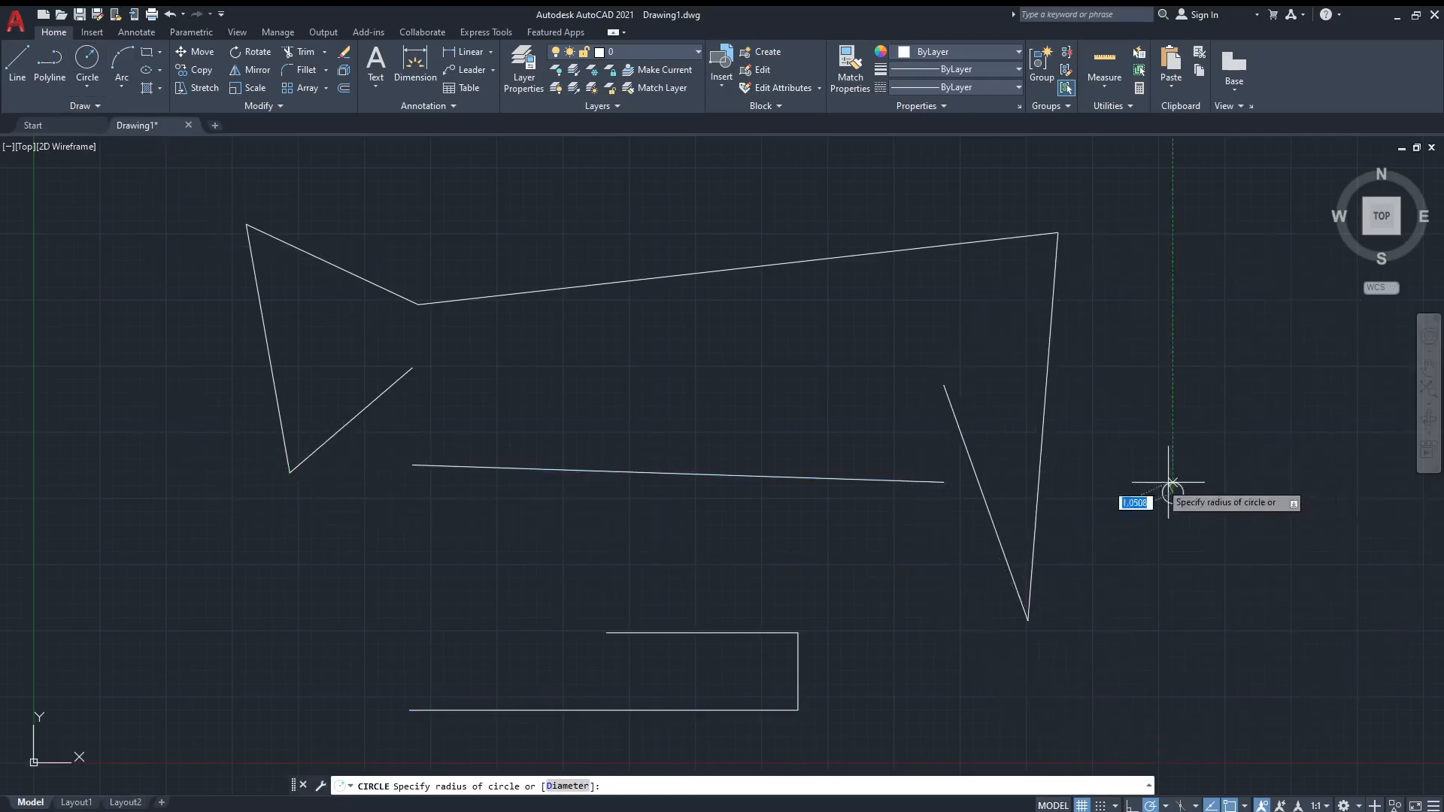
pyautogui.press('Escape')
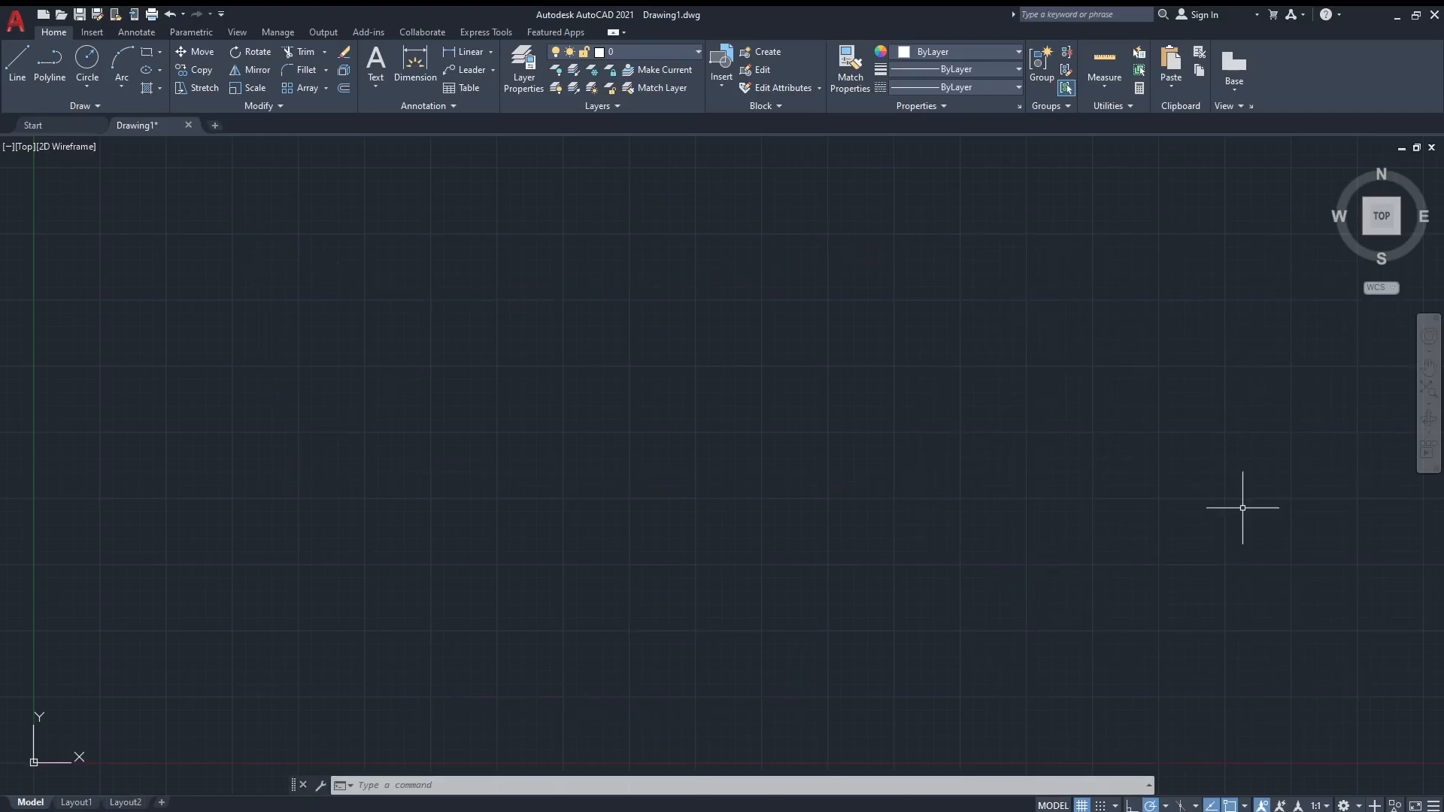
pyautogui.moveTo(1031, 403)
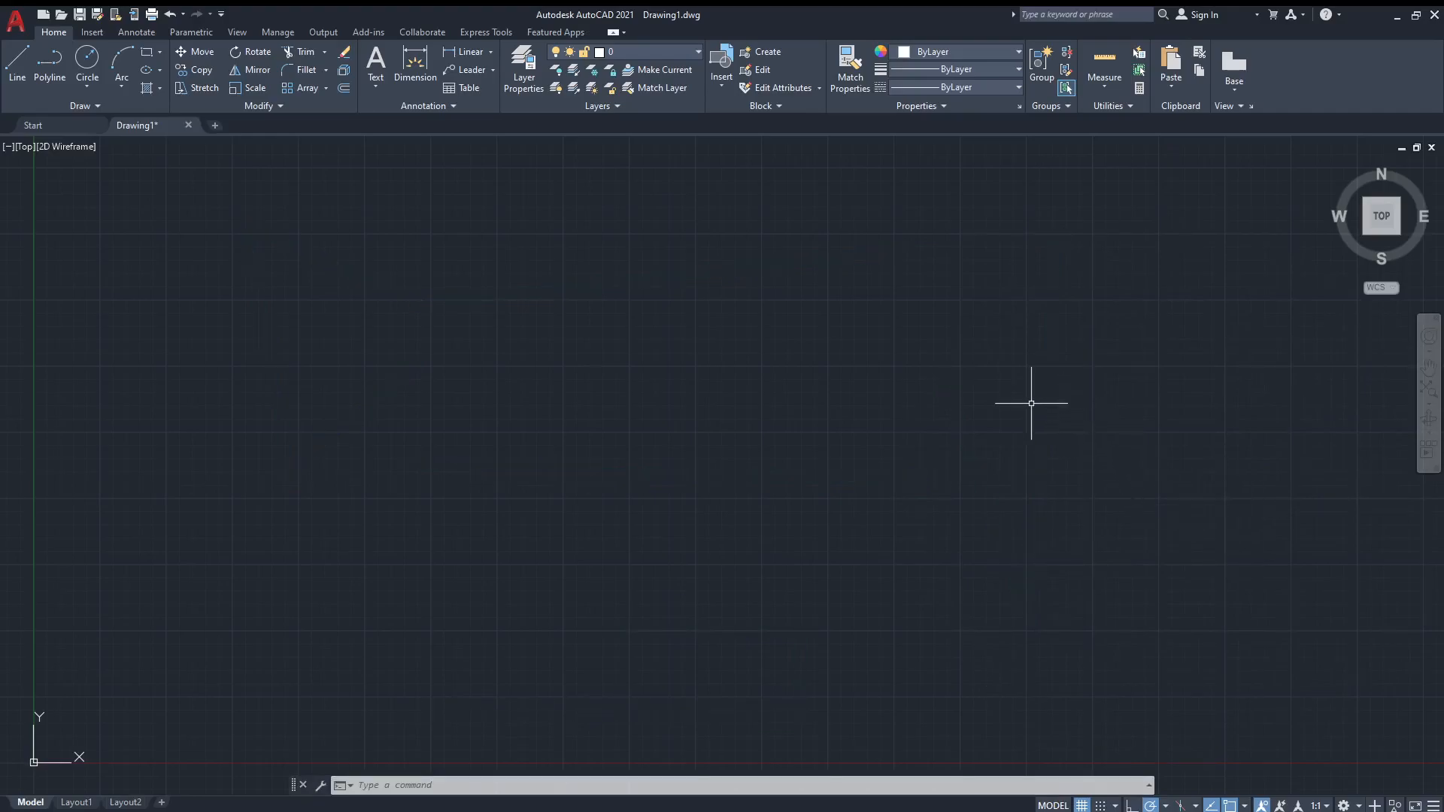
pyautogui.moveTo(1029, 403)
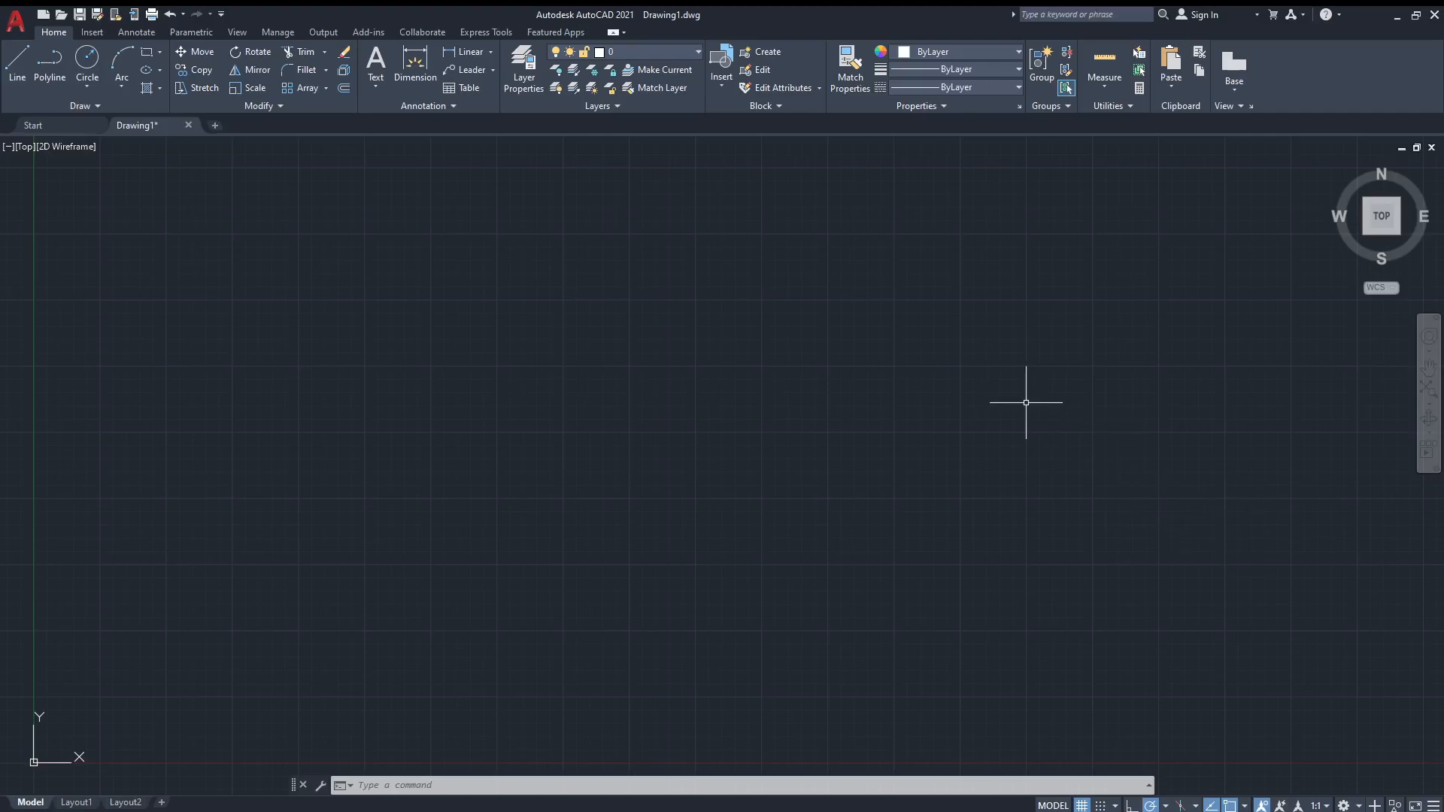
pyautogui.click(90, 58)
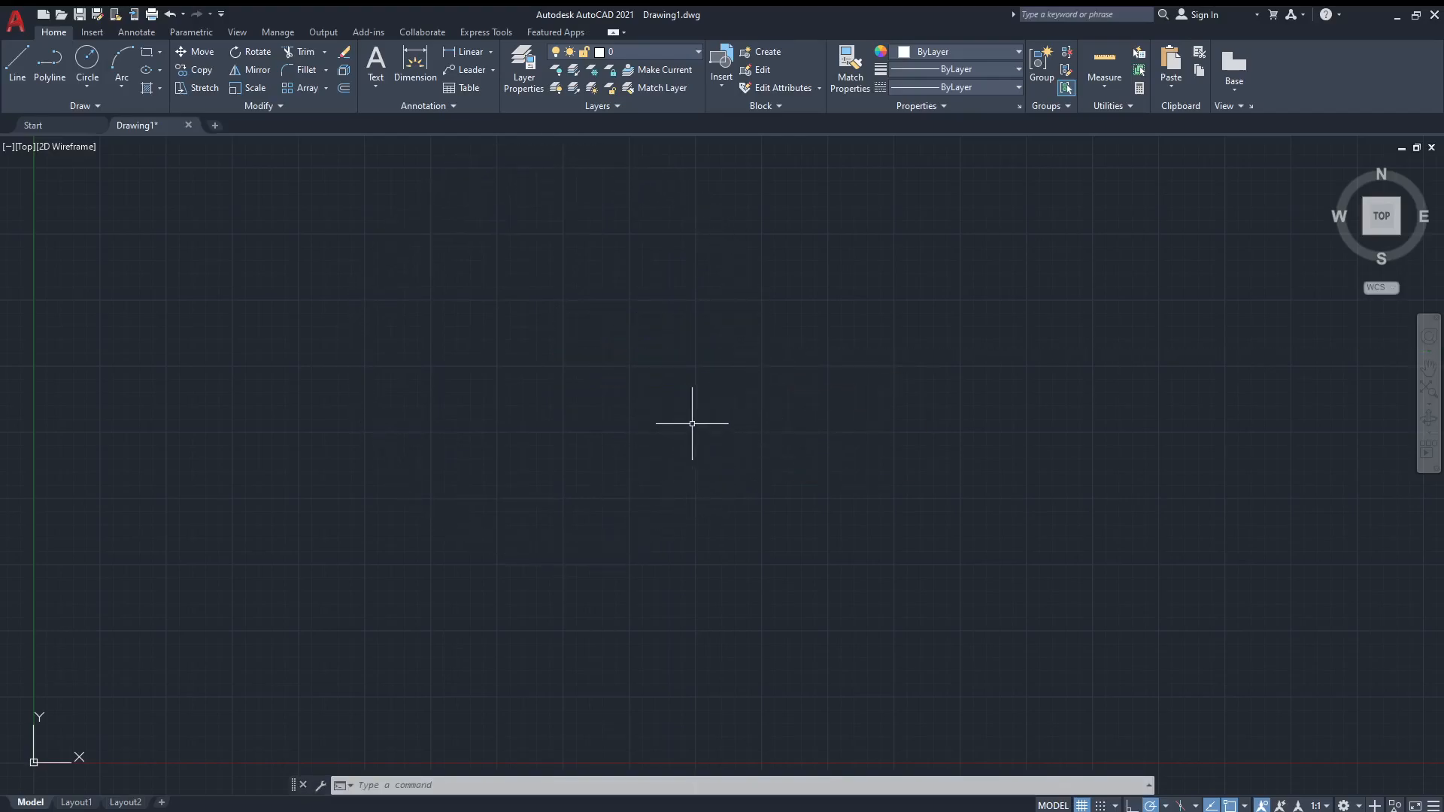
pyautogui.moveTo(694, 427)
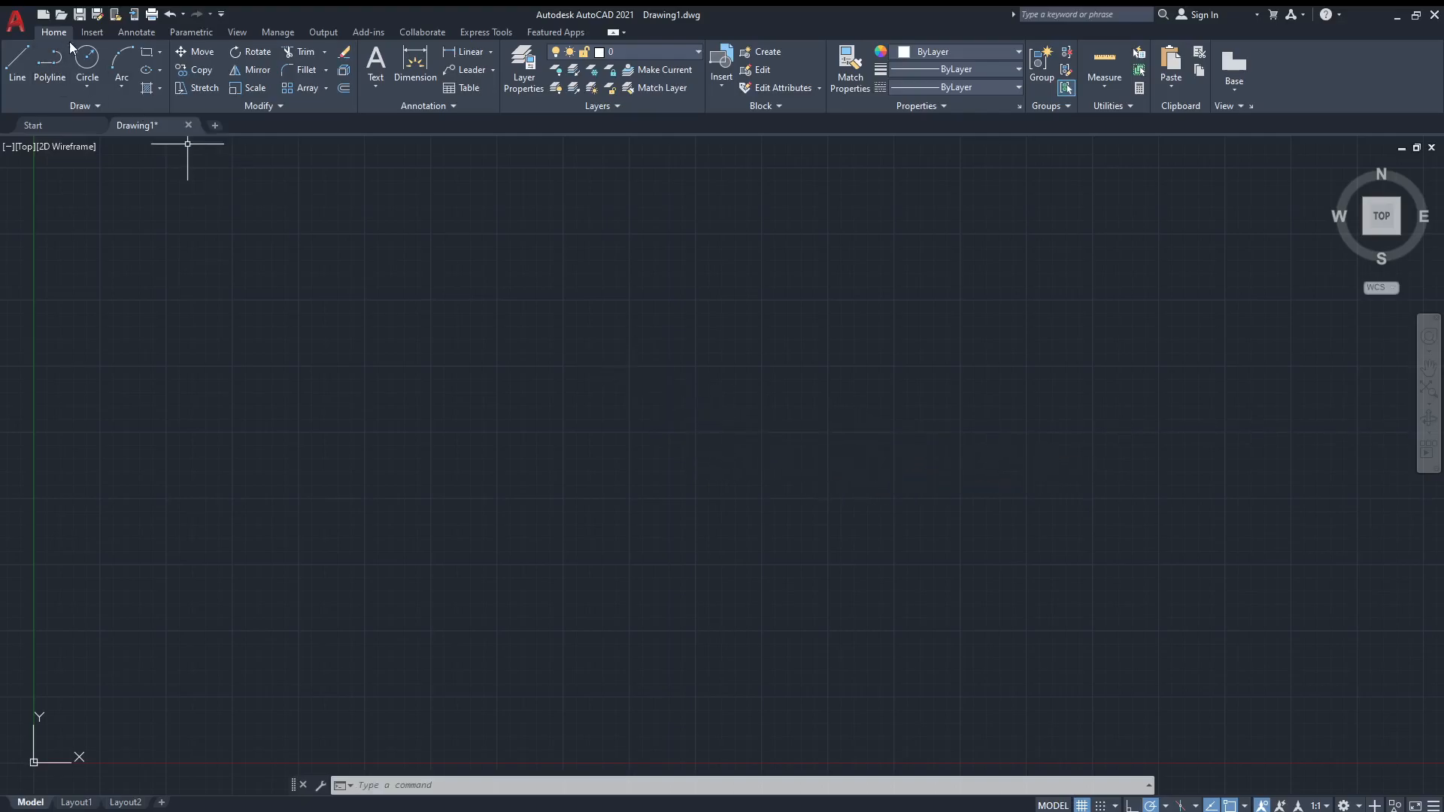
# Draw a circle from a picked centre with radius 12
pyautogui.click(88, 62)
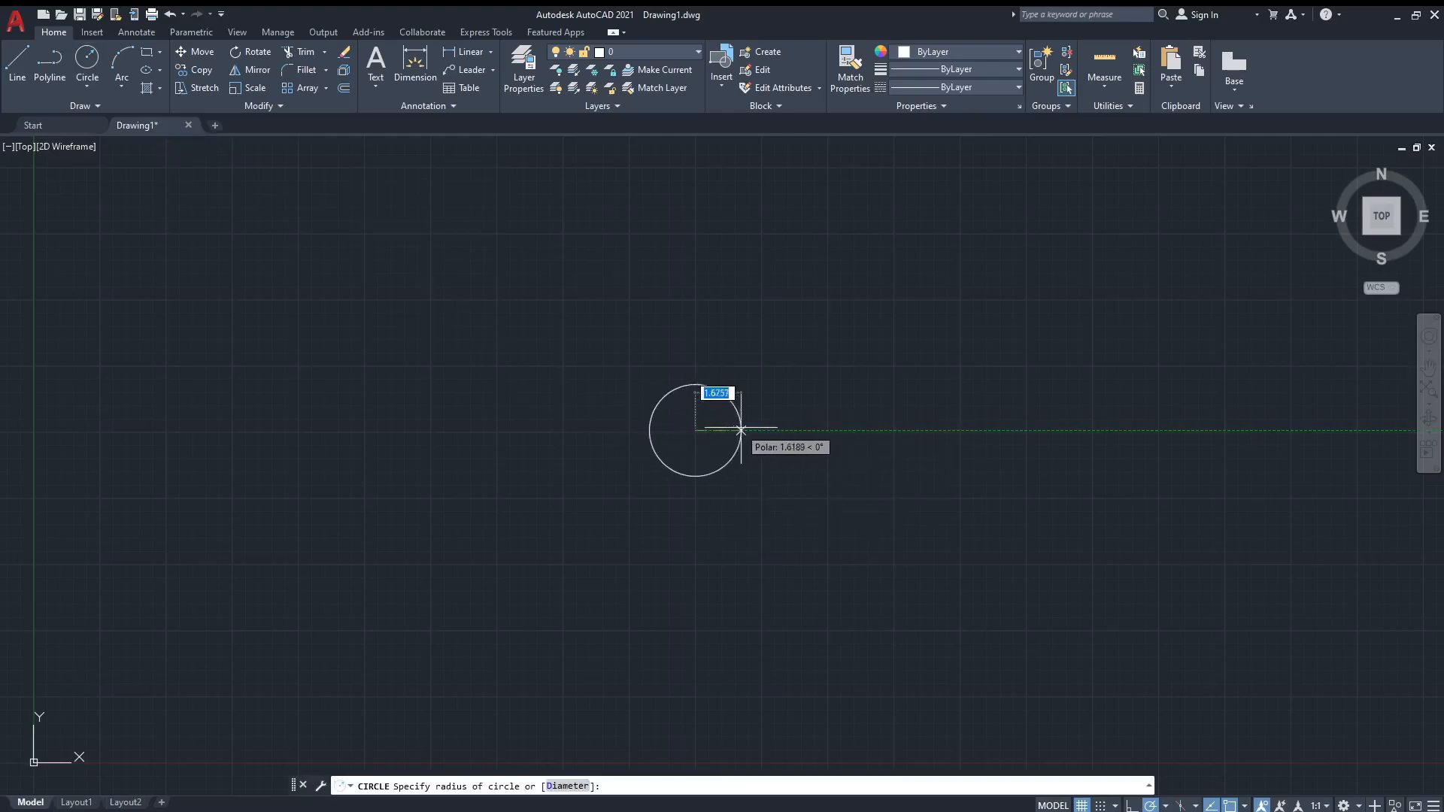
pyautogui.moveTo(775, 477)
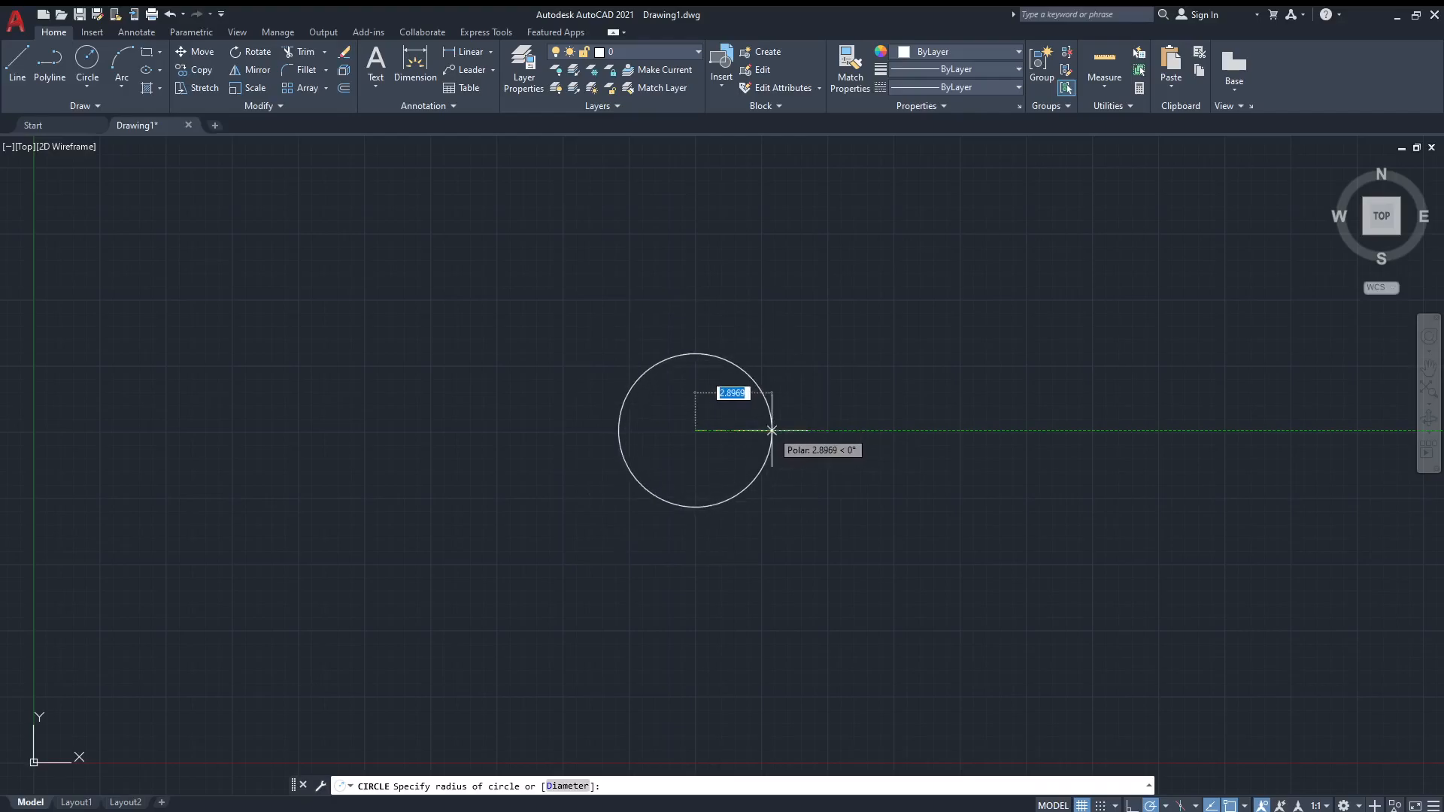
pyautogui.write('12')
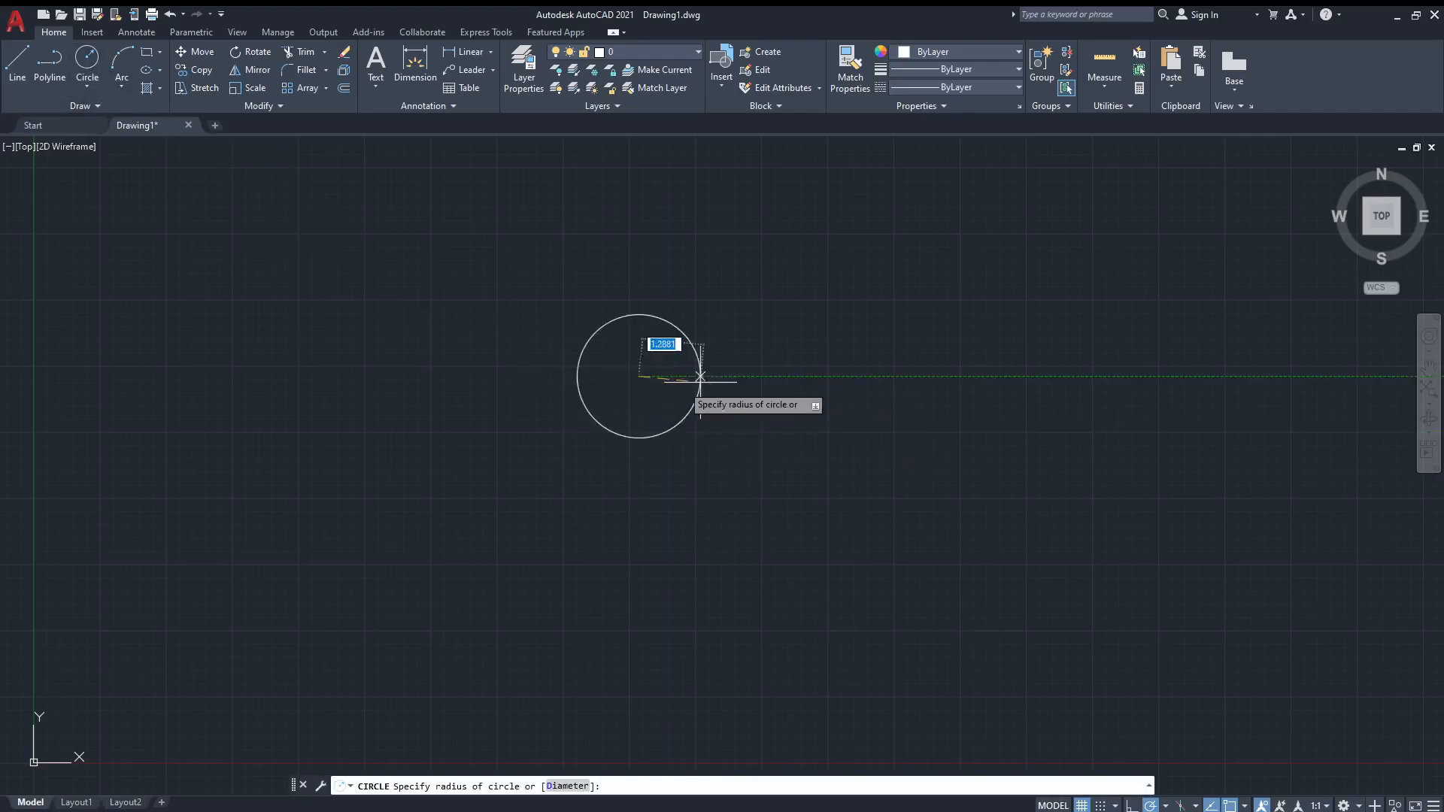
pyautogui.moveTo(842, 376)
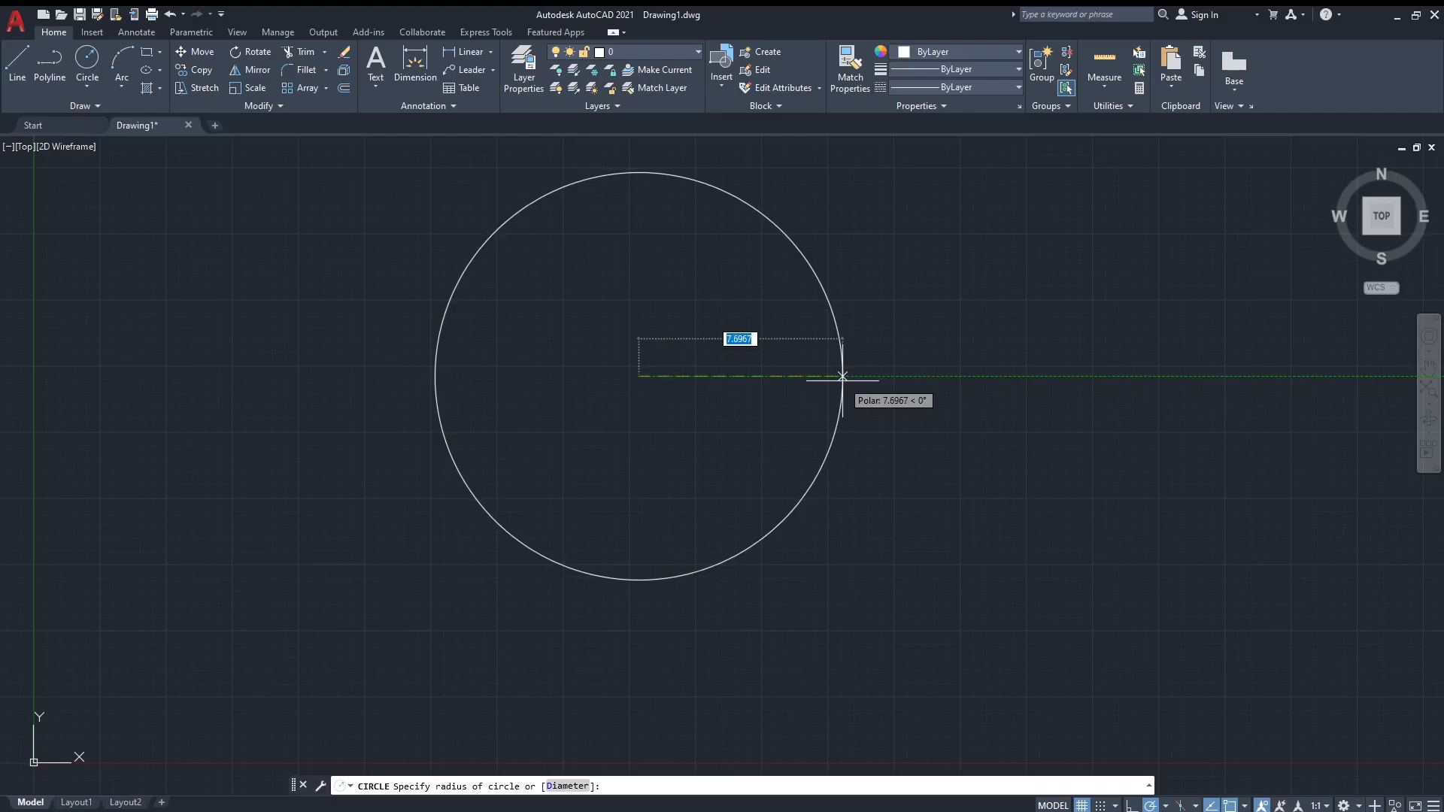
pyautogui.click(843, 375)
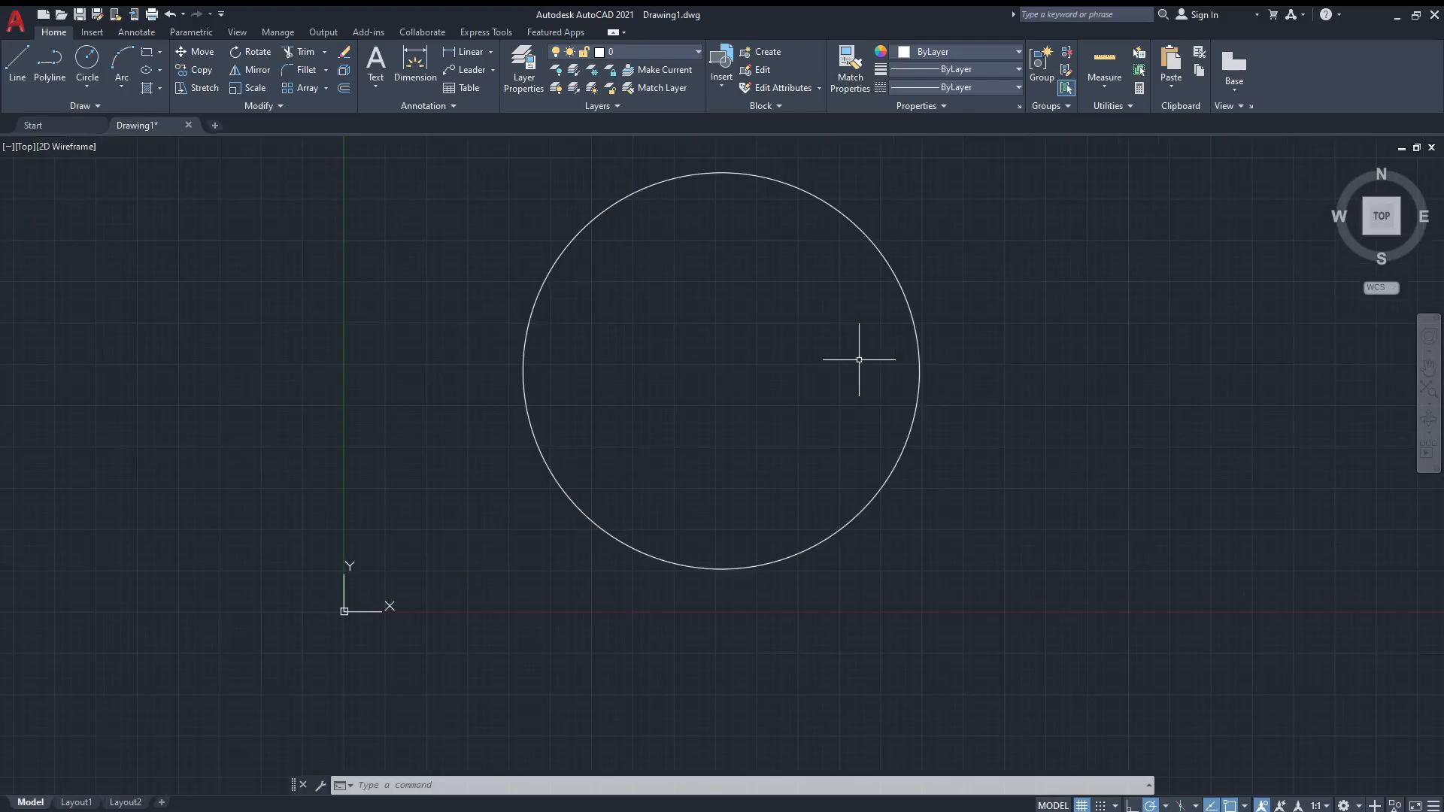
pyautogui.moveTo(724, 379)
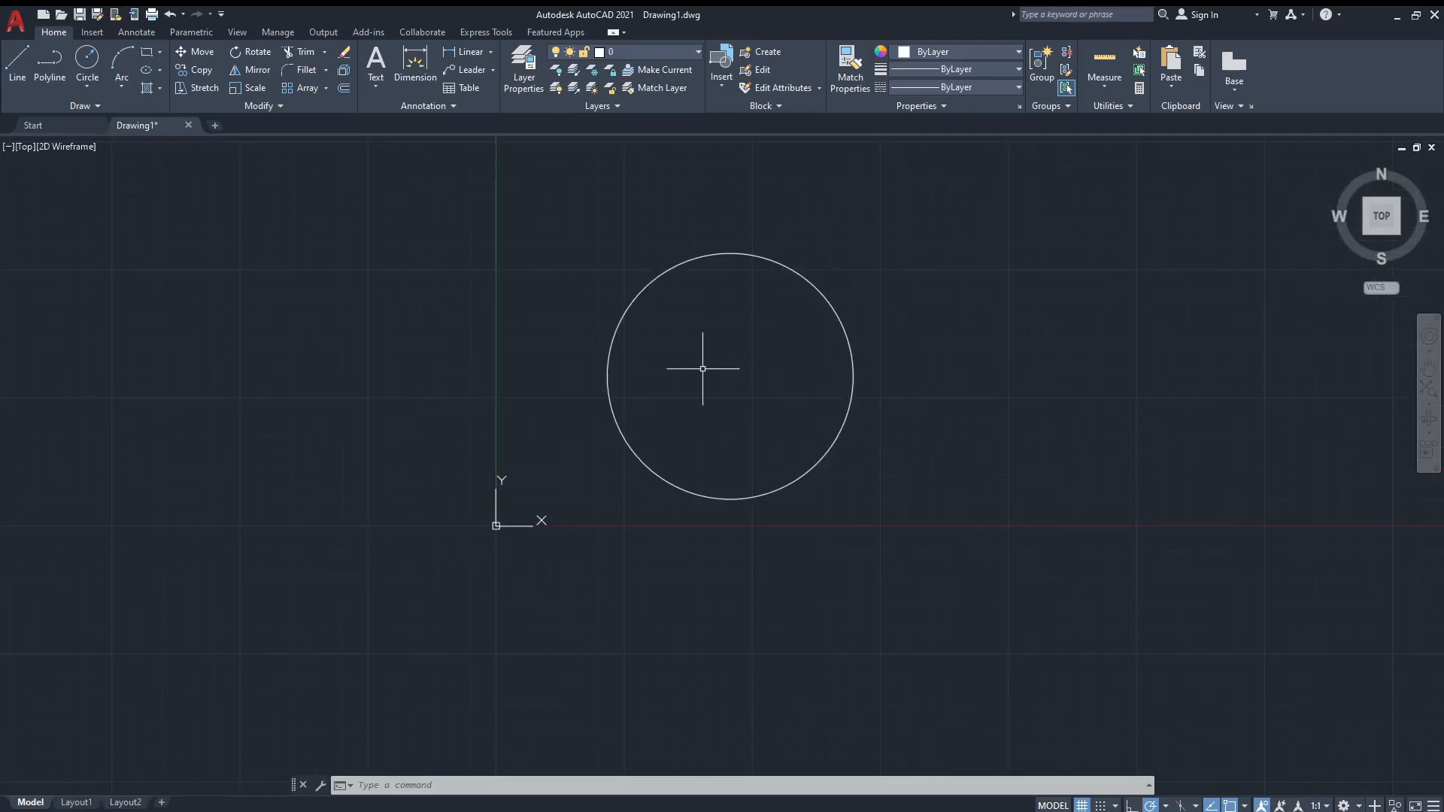
pyautogui.moveTo(757, 404)
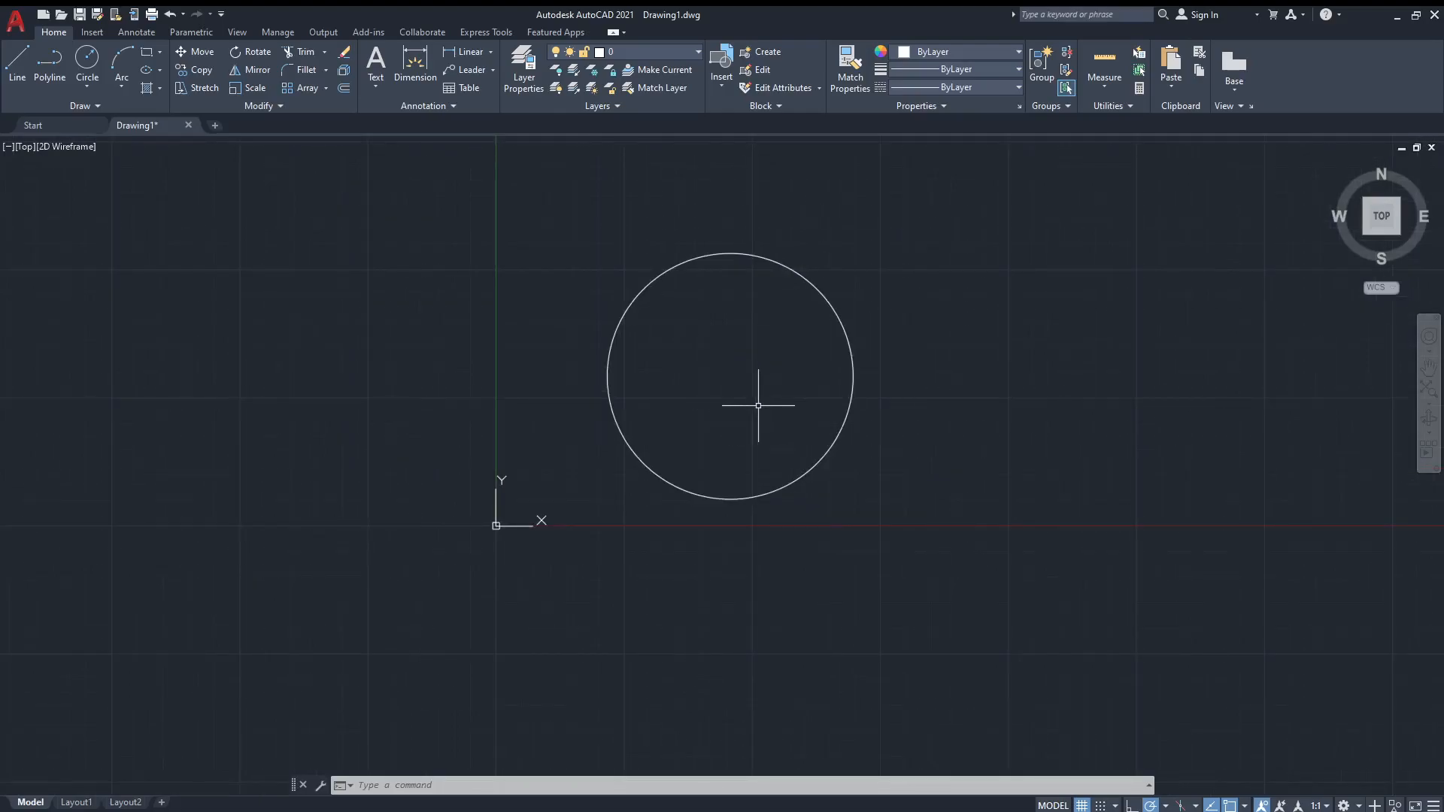
pyautogui.moveTo(721, 297)
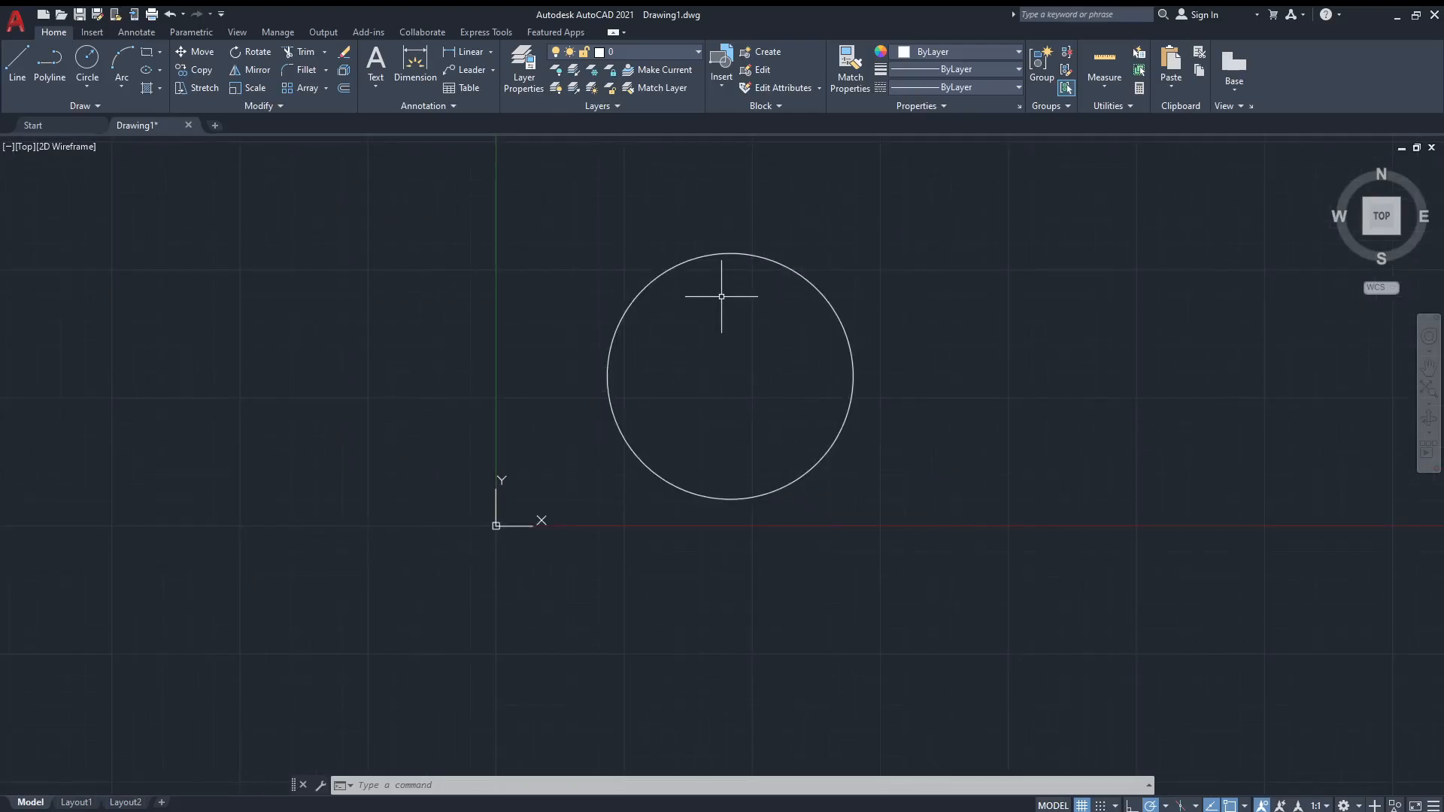
pyautogui.moveTo(983, 384)
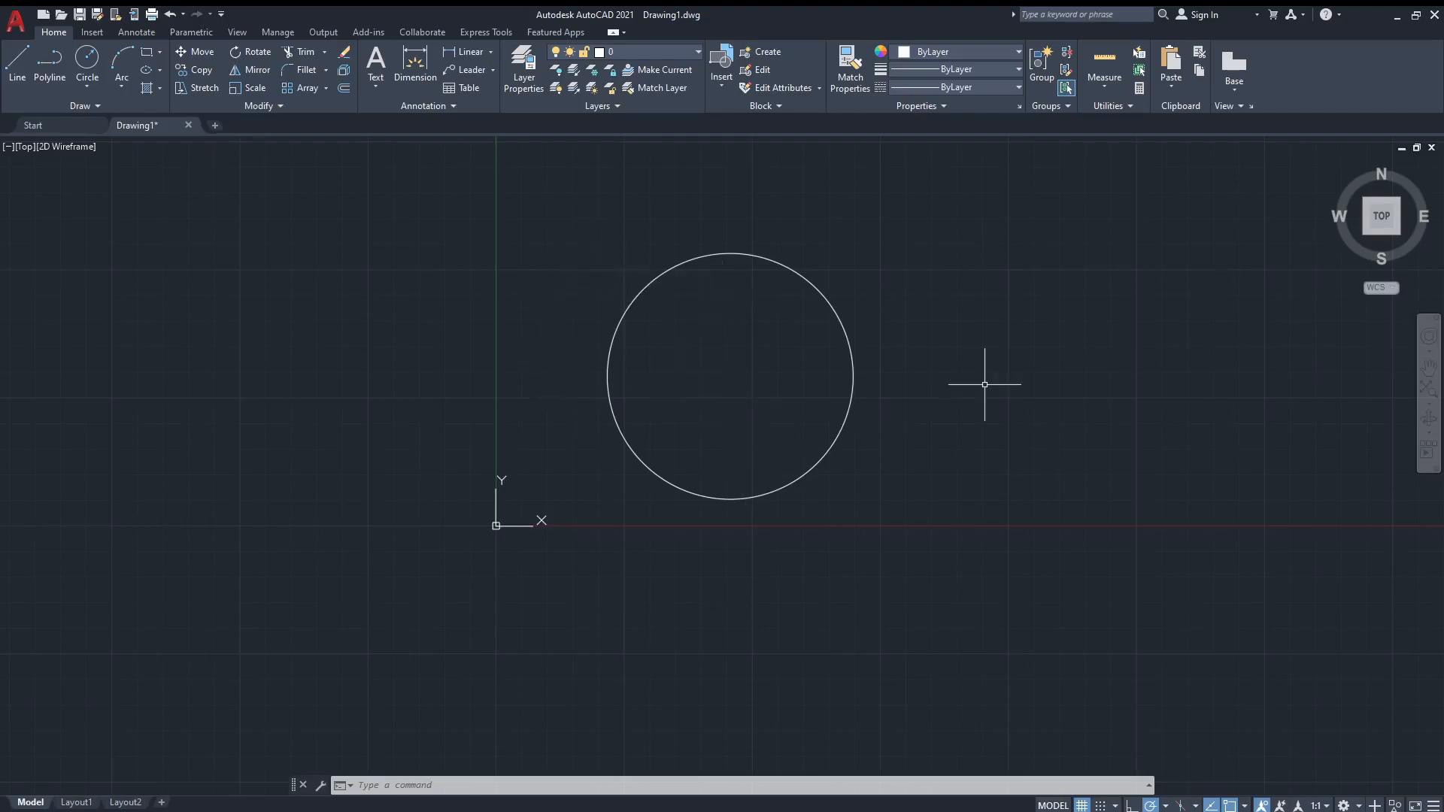
pyautogui.moveTo(650, 321)
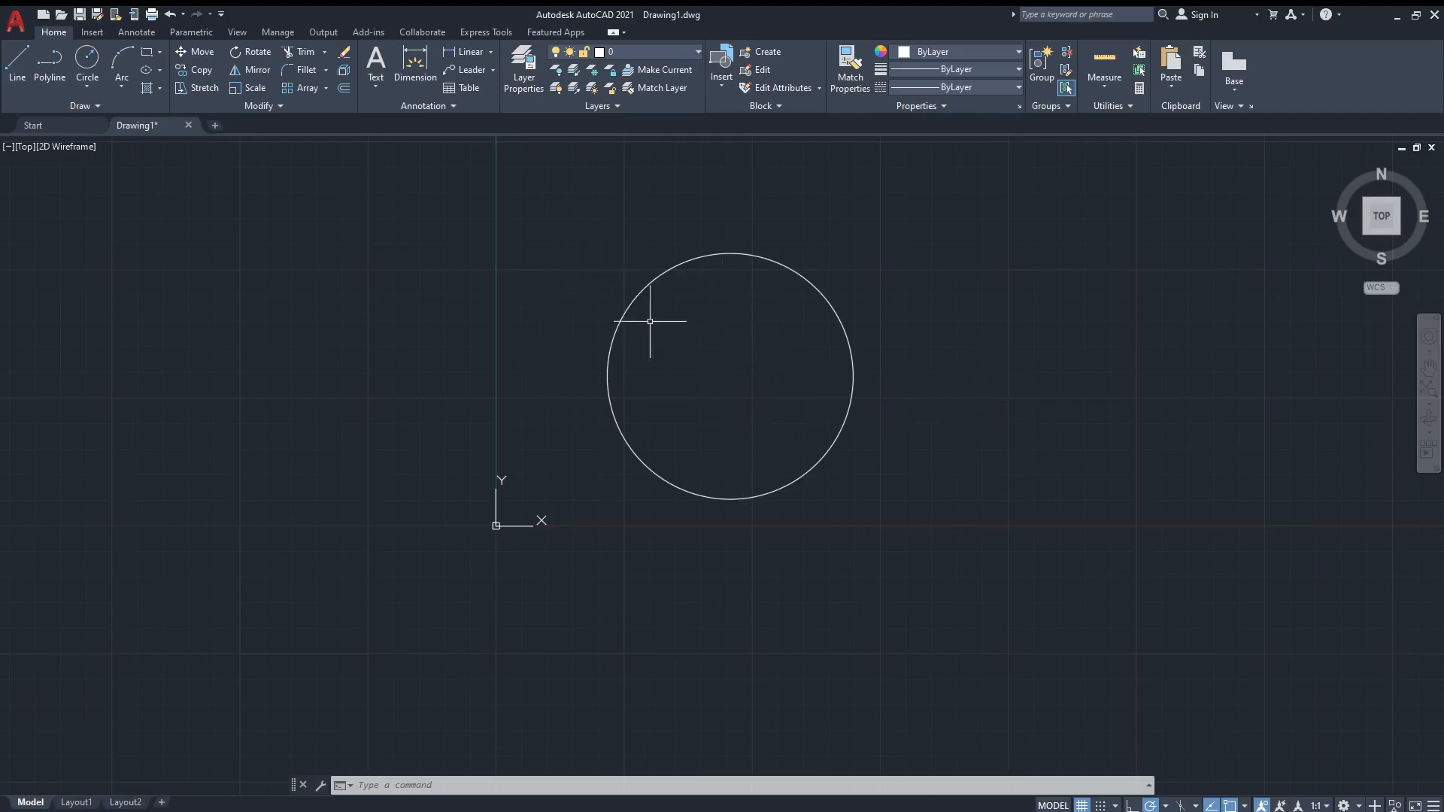
pyautogui.click(125, 68)
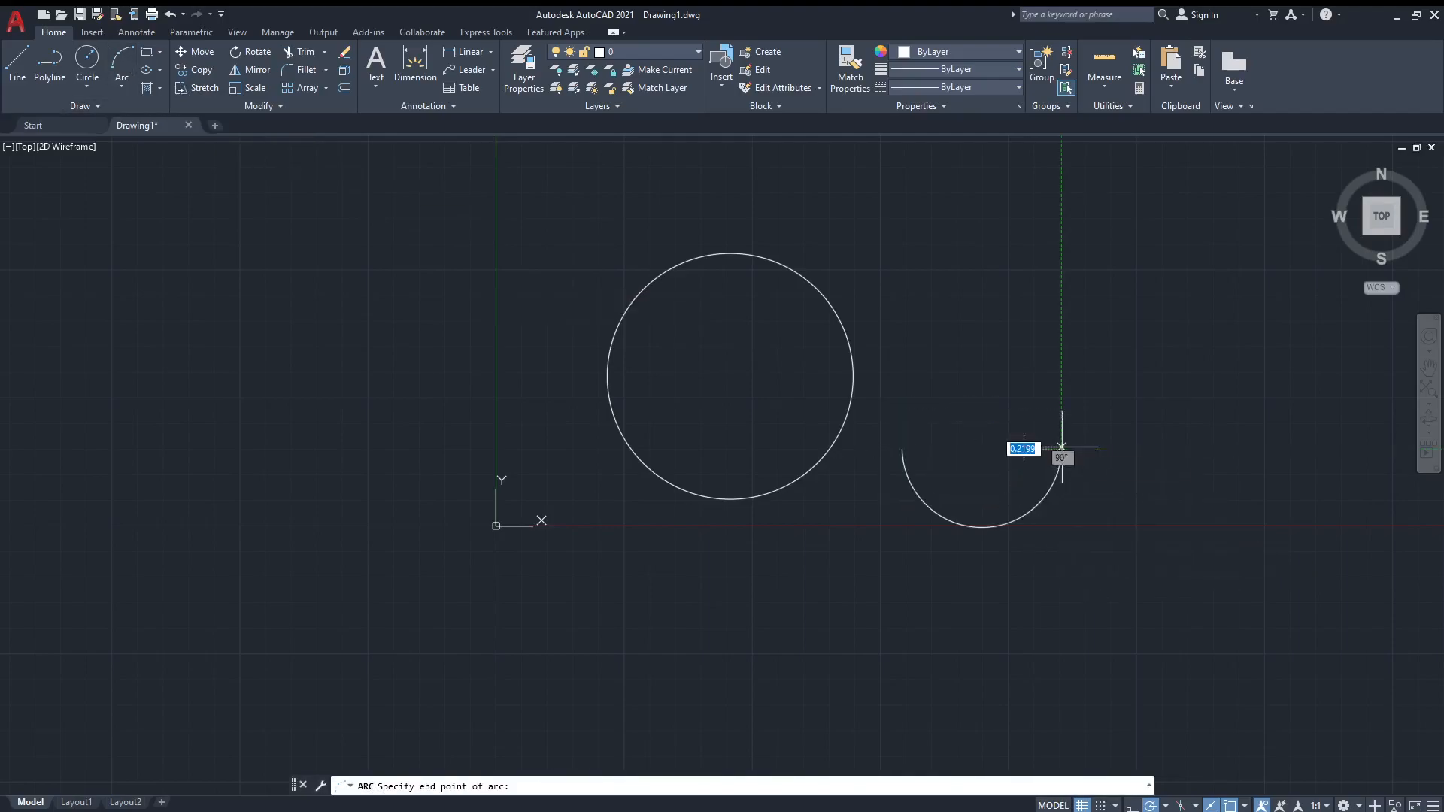
pyautogui.moveTo(890, 407)
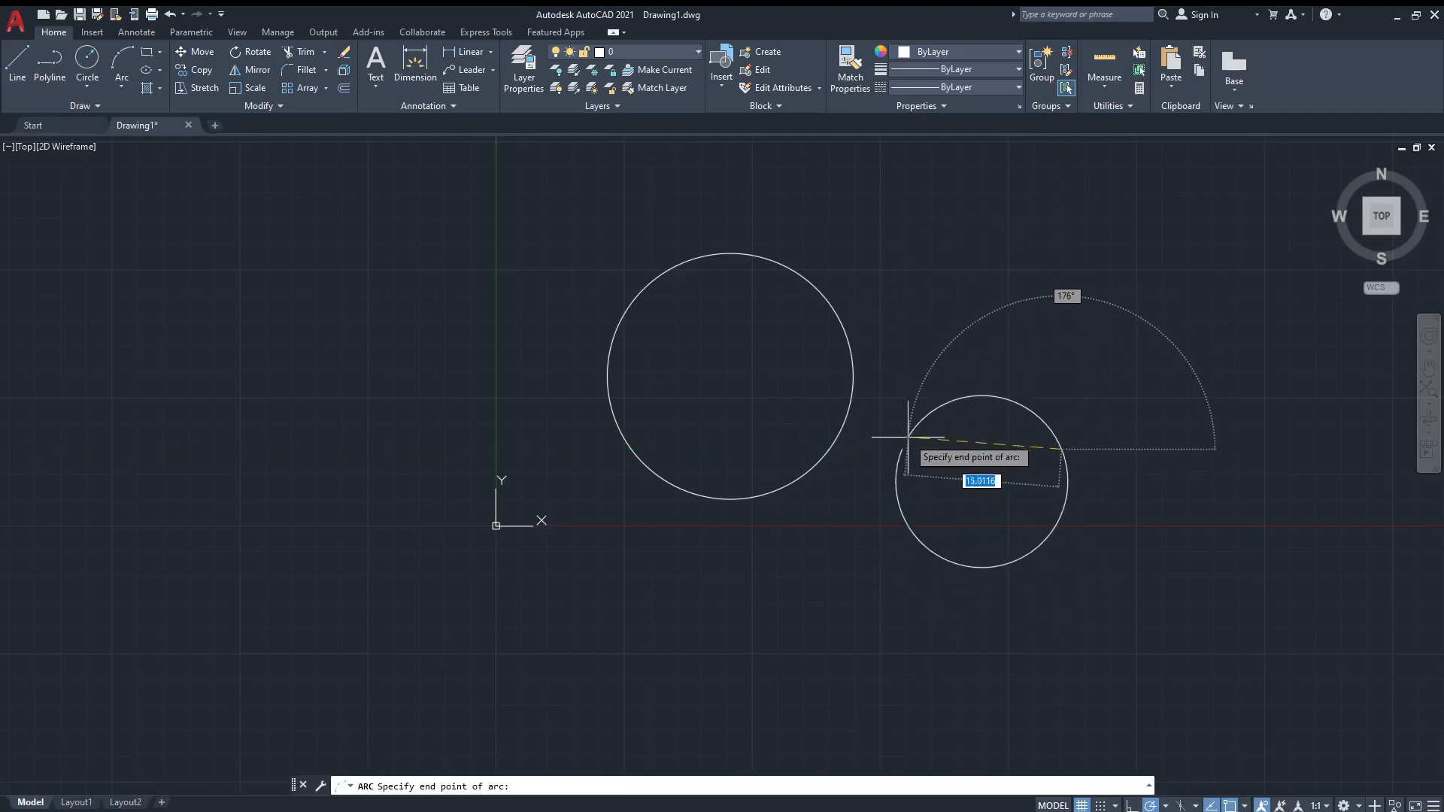
pyautogui.moveTo(952, 375)
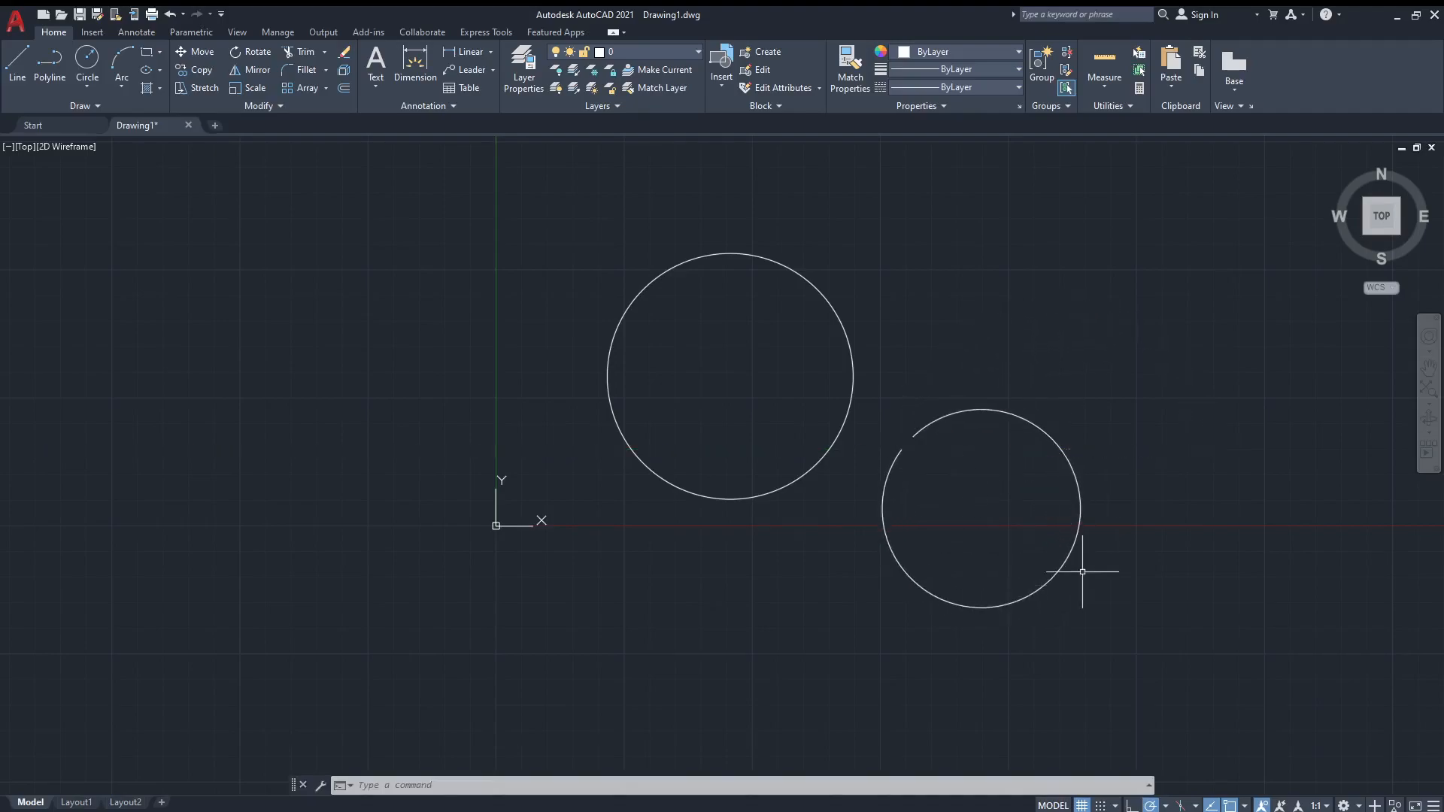
# Draw a large, nearly closed 3-point arc below right of the circle
pyautogui.click(121, 60)
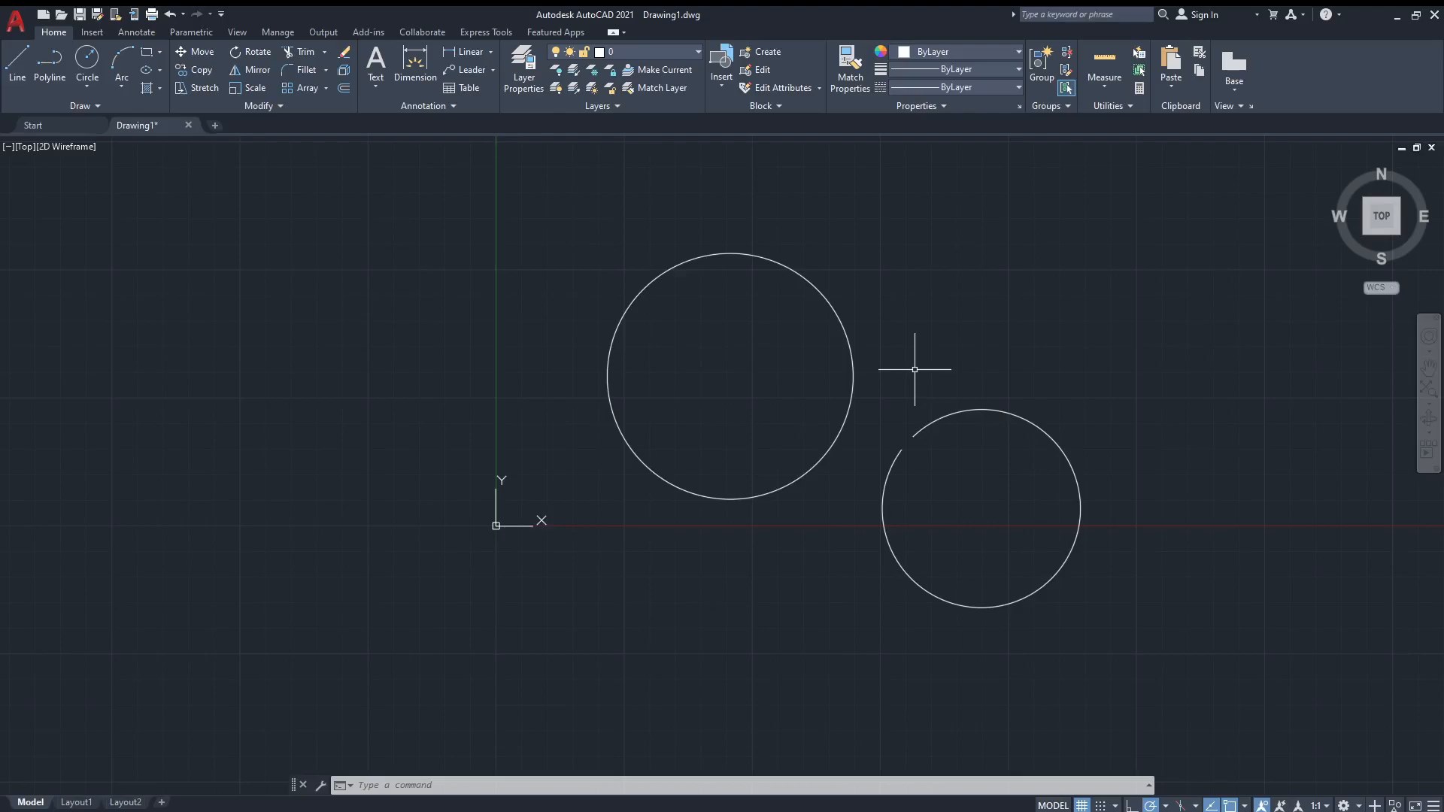
# Start Move, select the circle, and begin a window selection for more objects
pyautogui.click(194, 51)
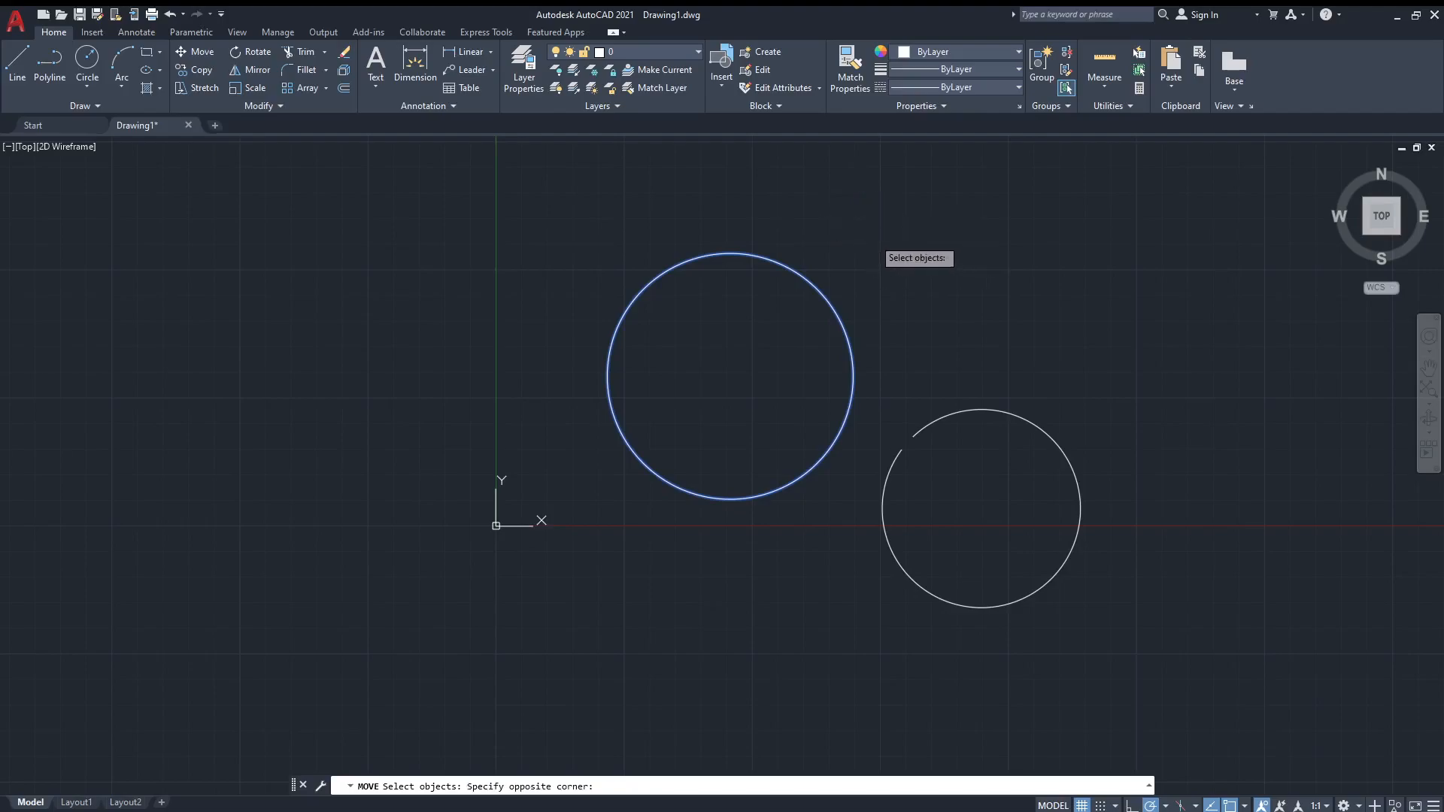
pyautogui.moveTo(958, 304)
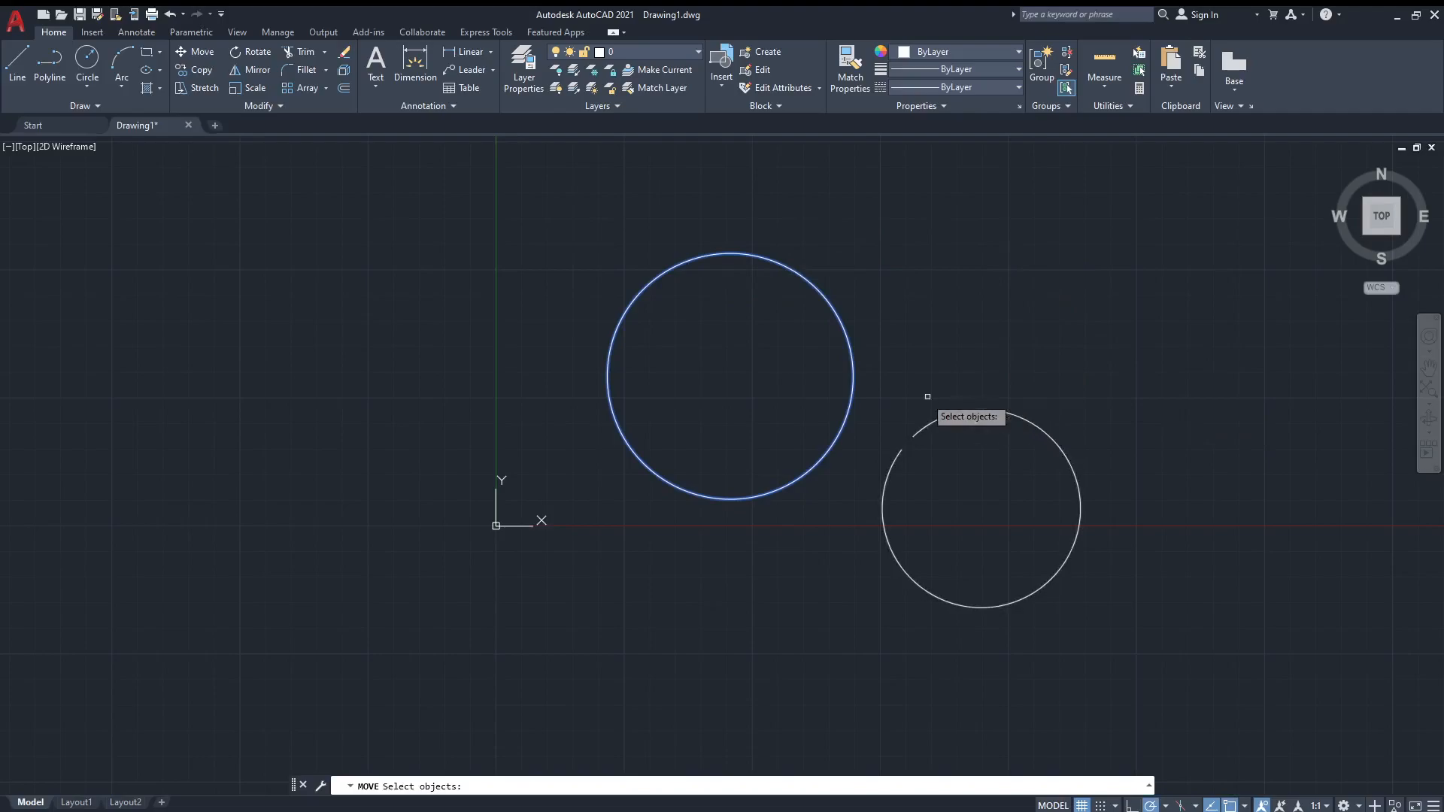
pyautogui.click(928, 396)
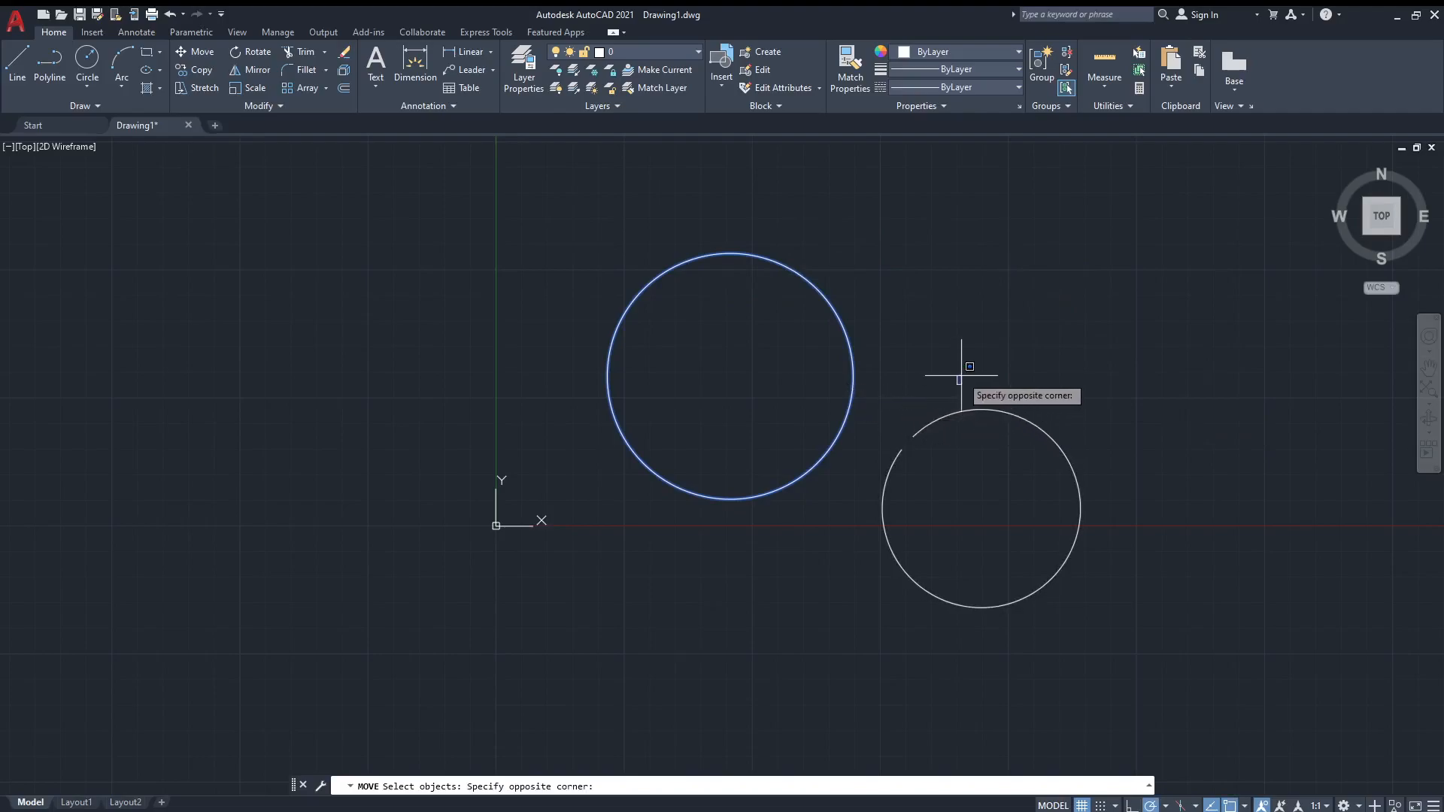